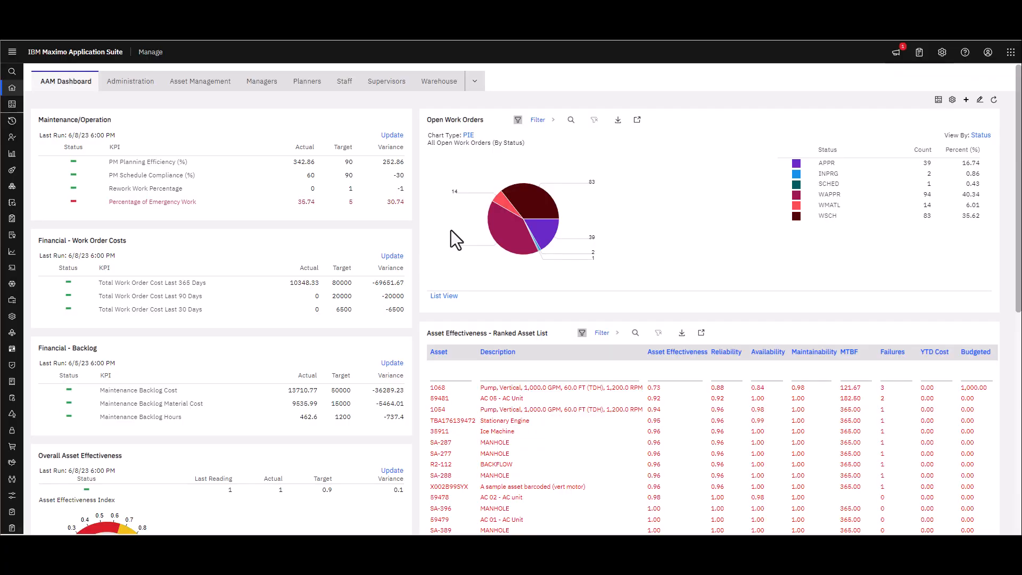
{"action": "mouse_move", "coordinate": [245, 136]}
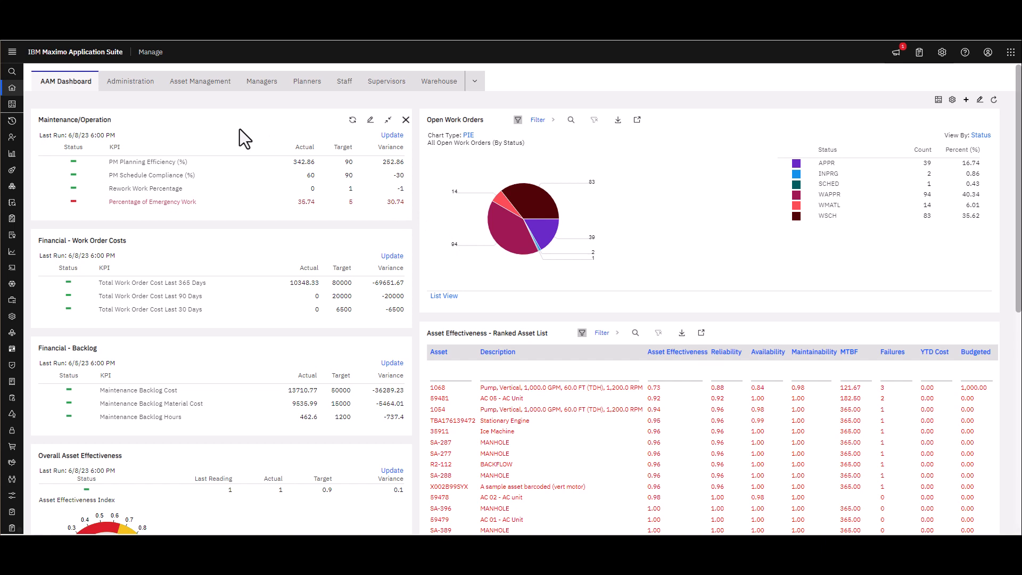
{"action": "mouse_move", "coordinate": [236, 138]}
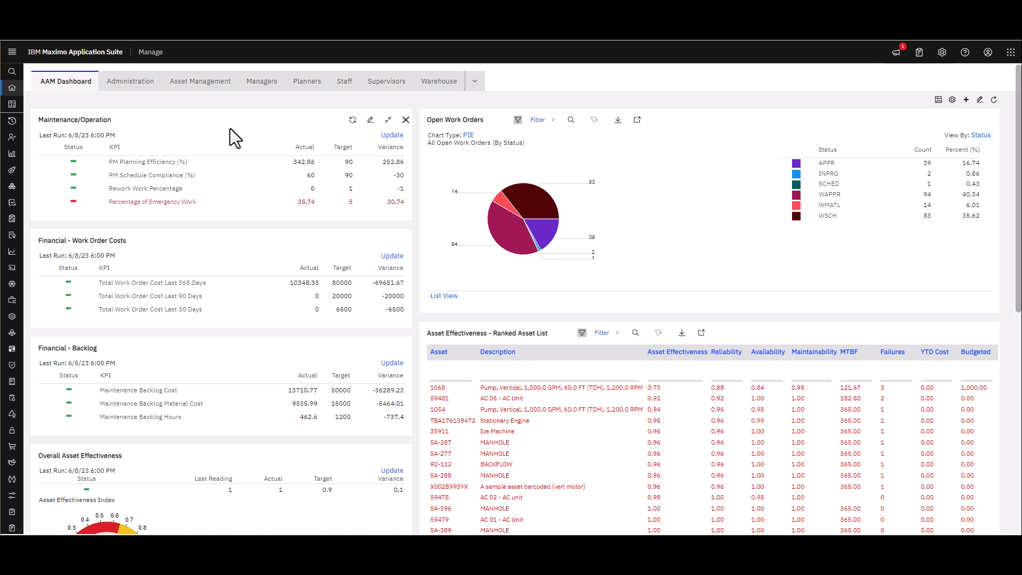
{"action": "mouse_move", "coordinate": [133, 127]}
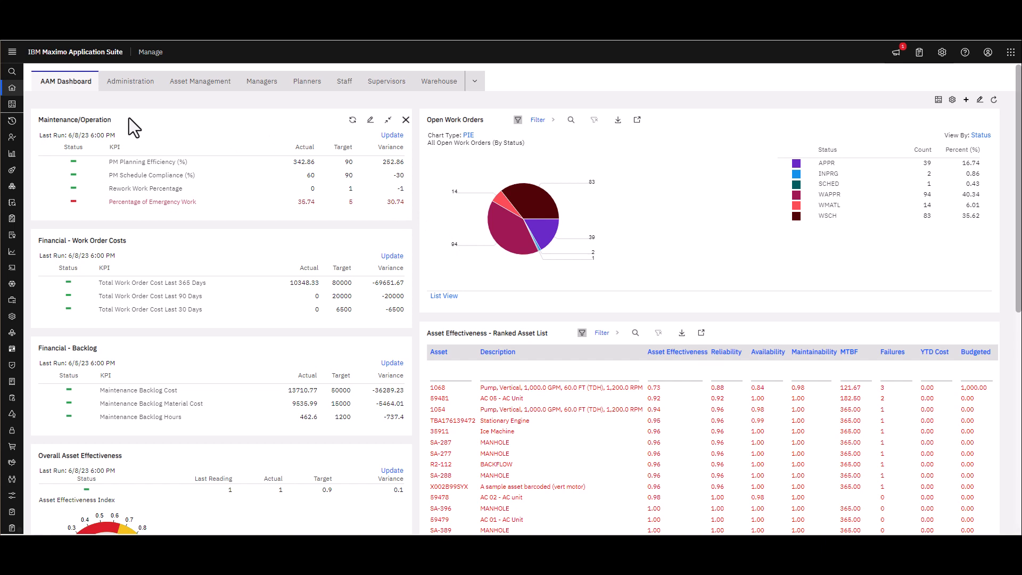
Navigate from the dashboard via Administration to the Conditional Expression Manager.
{"action": "left_click", "coordinate": [12, 51]}
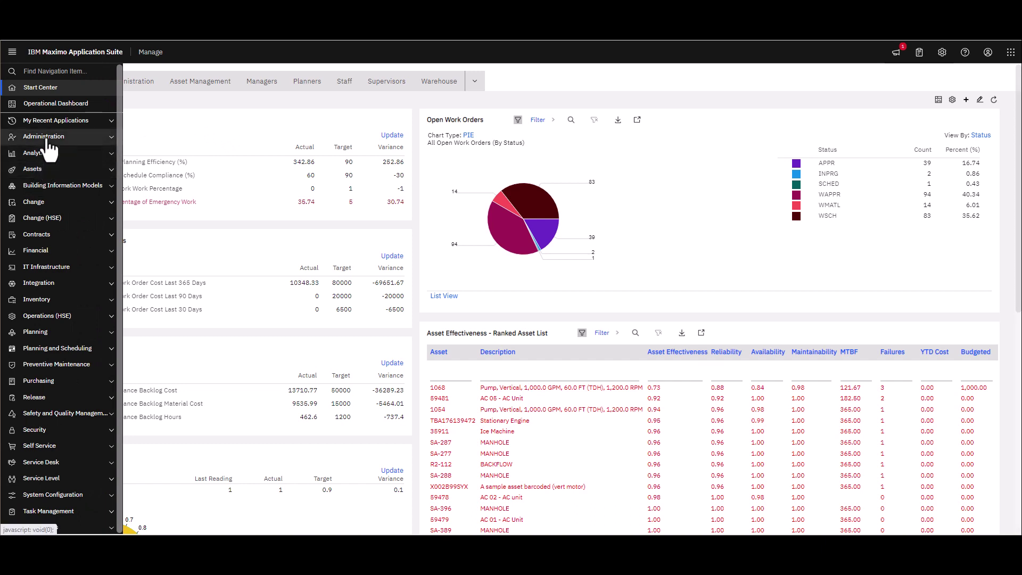
{"action": "left_click", "coordinate": [43, 136]}
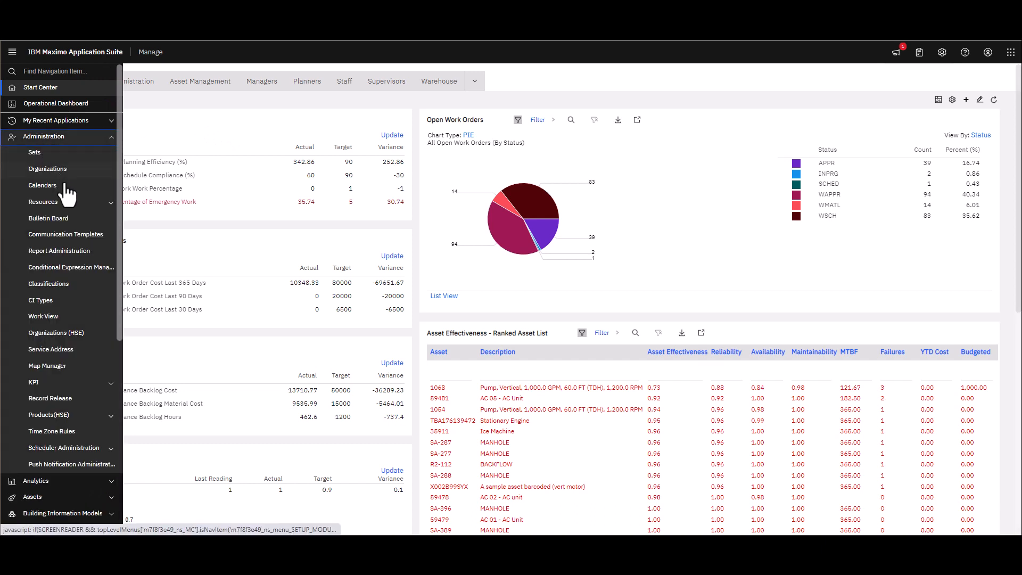
{"action": "mouse_move", "coordinate": [71, 267]}
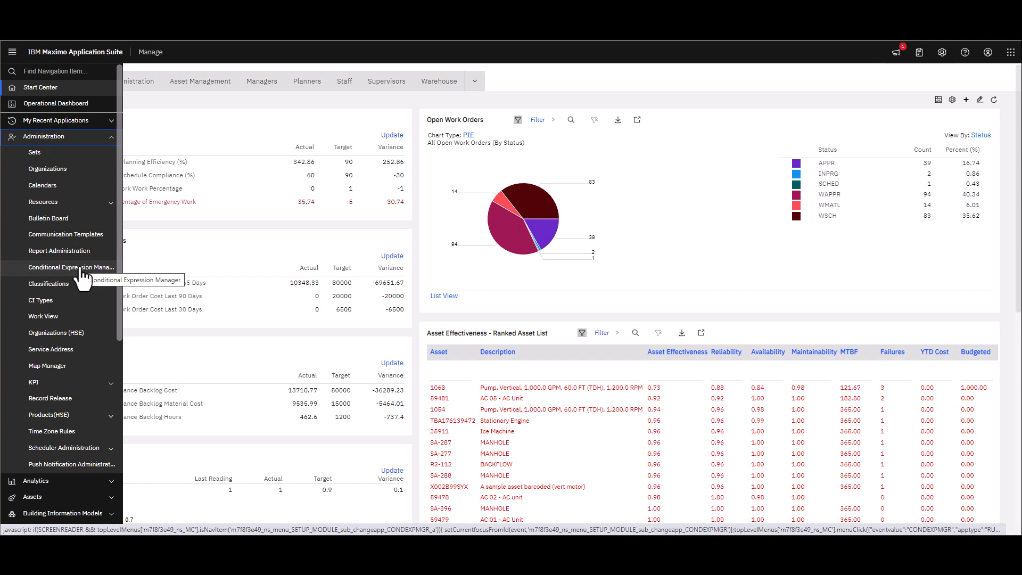
{"action": "mouse_move", "coordinate": [62, 268]}
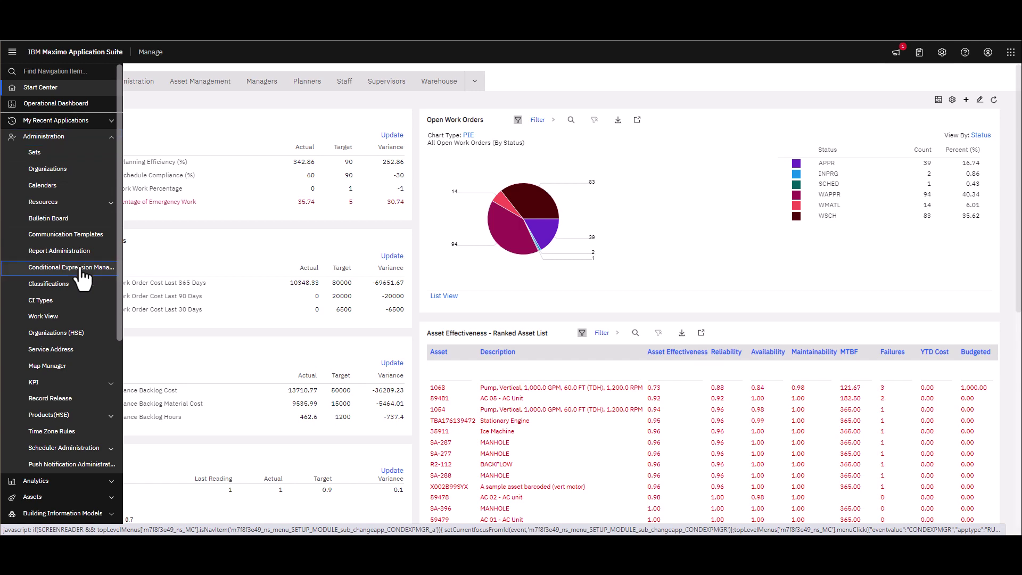
{"action": "left_click", "coordinate": [70, 267]}
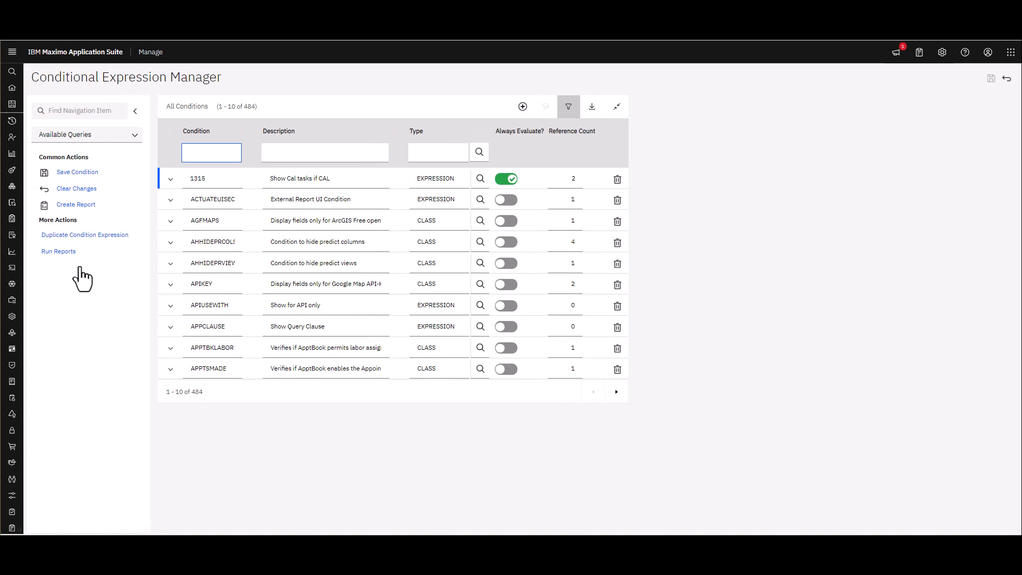
Add new condition 1316 with the description 'Show calibration tasks if CAL'.
{"action": "left_click", "coordinate": [211, 152]}
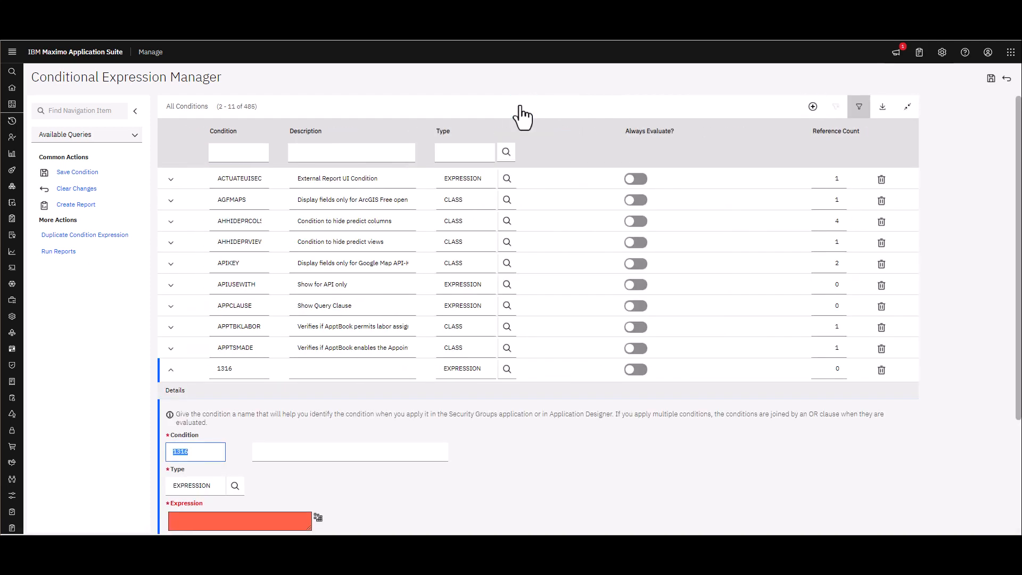
{"action": "scroll", "scroll_direction": "down", "scroll_amount": 3}
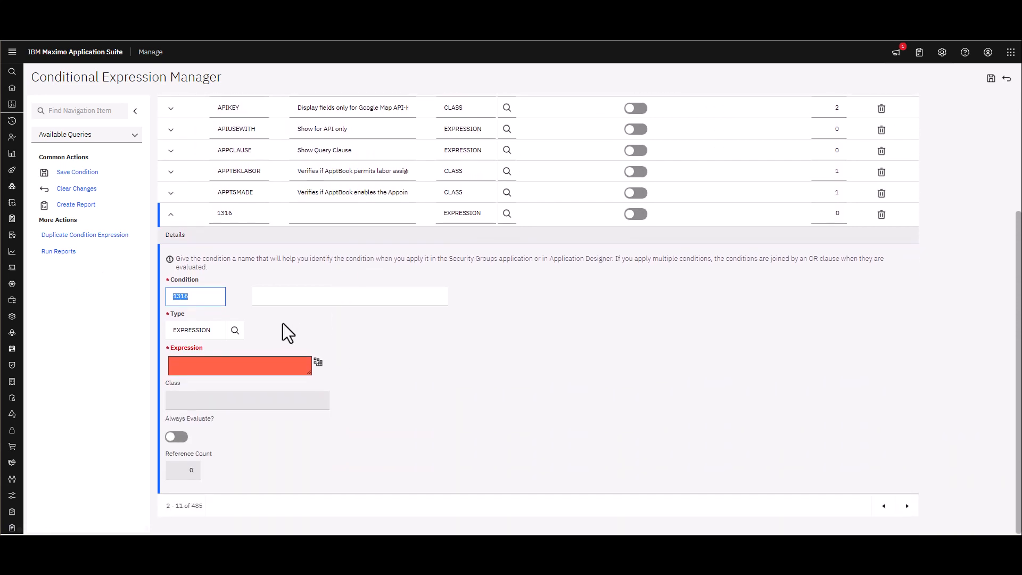
{"action": "left_click", "coordinate": [349, 296]}
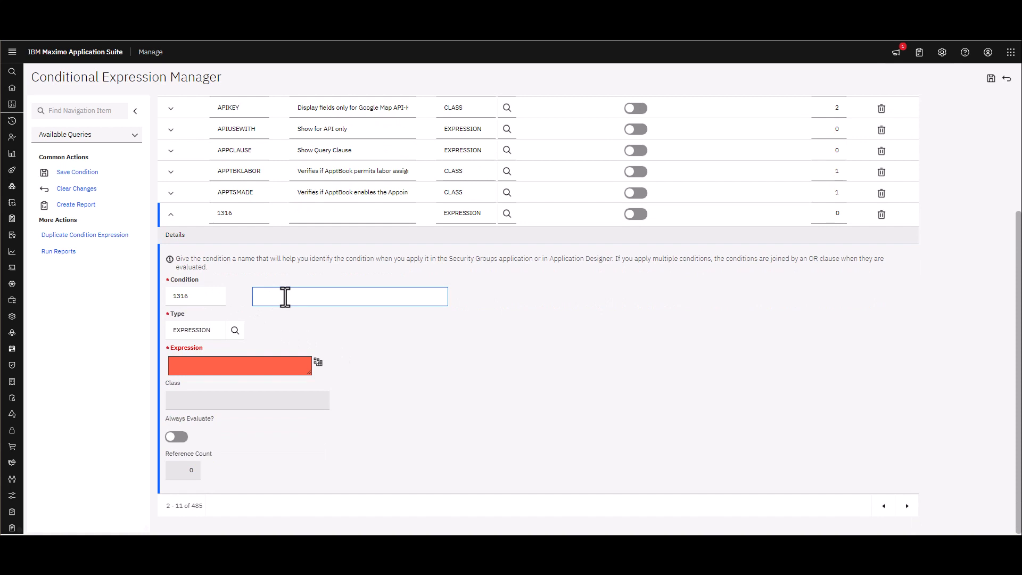
{"action": "type", "text": "Show"}
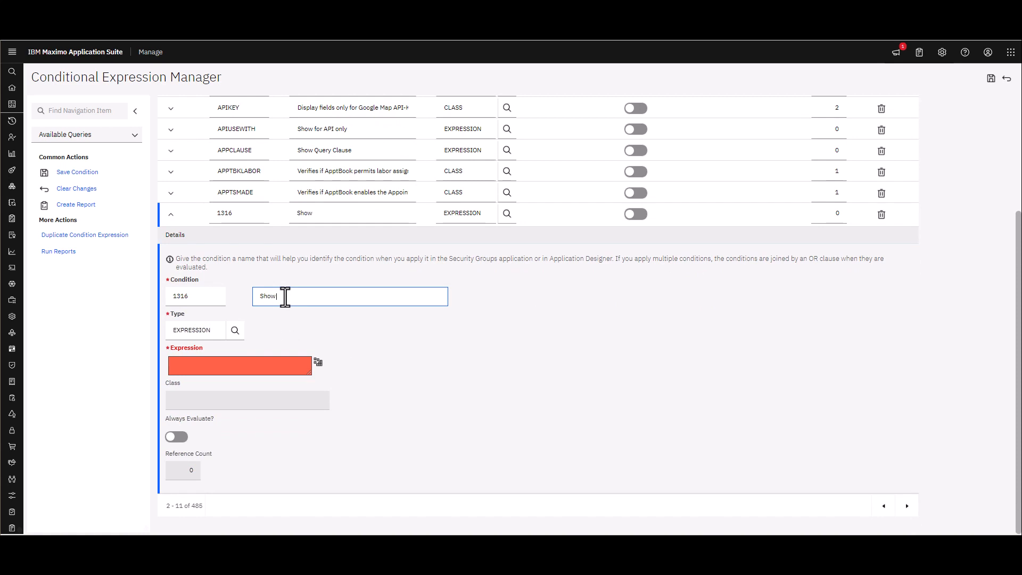
{"action": "type", "text": "calibration tasks i"}
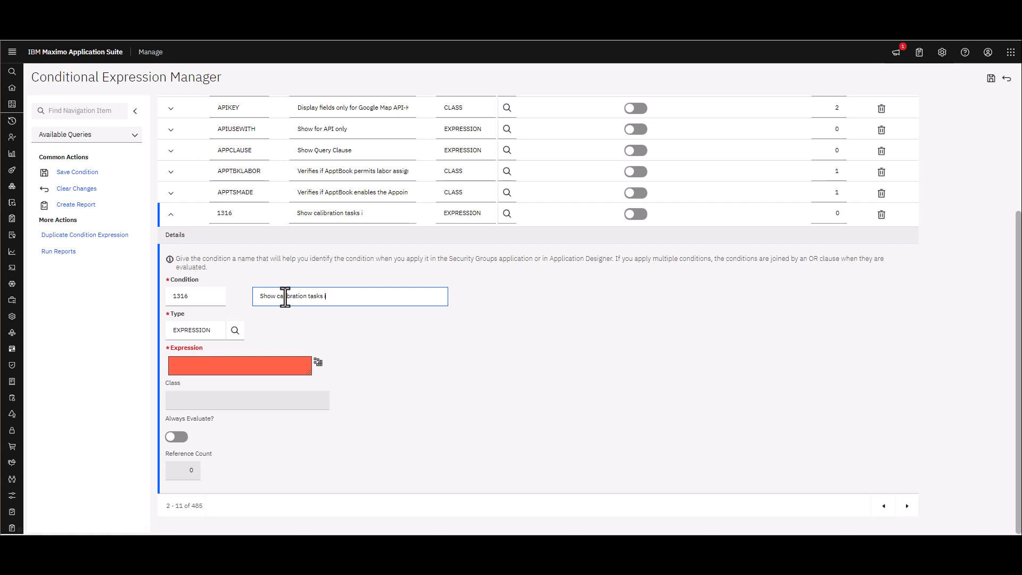
{"action": "type", "text": "f CAL"}
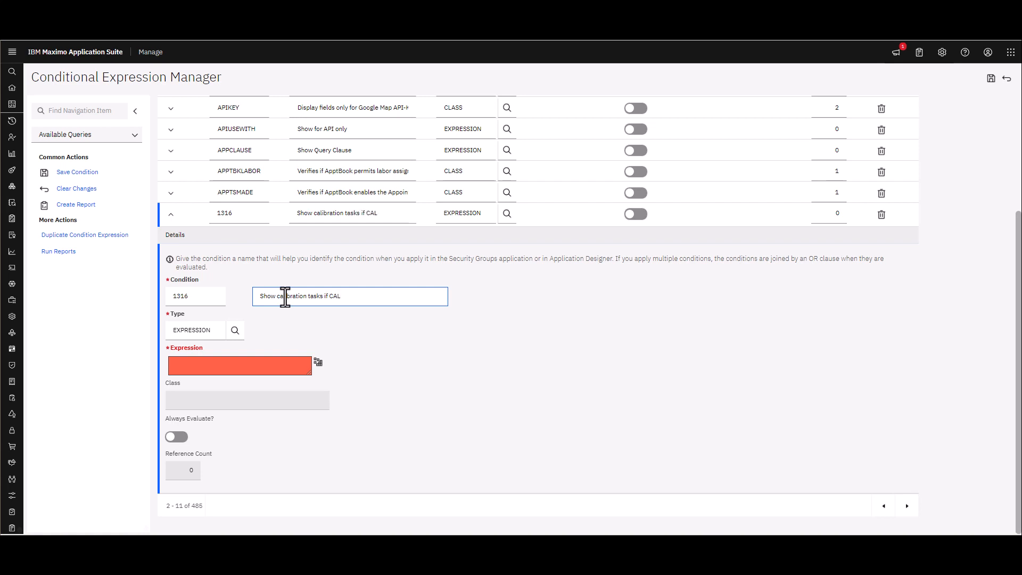
{"action": "mouse_move", "coordinate": [324, 383]}
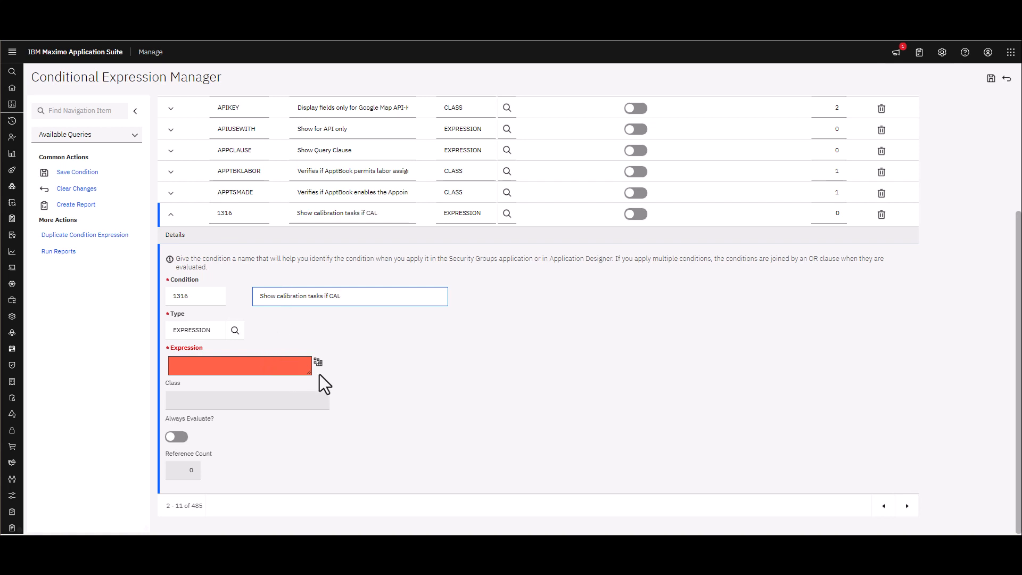
Target condition 1316's expression builder at the WORKORDER object and begin the expression.
{"action": "left_click", "coordinate": [318, 364]}
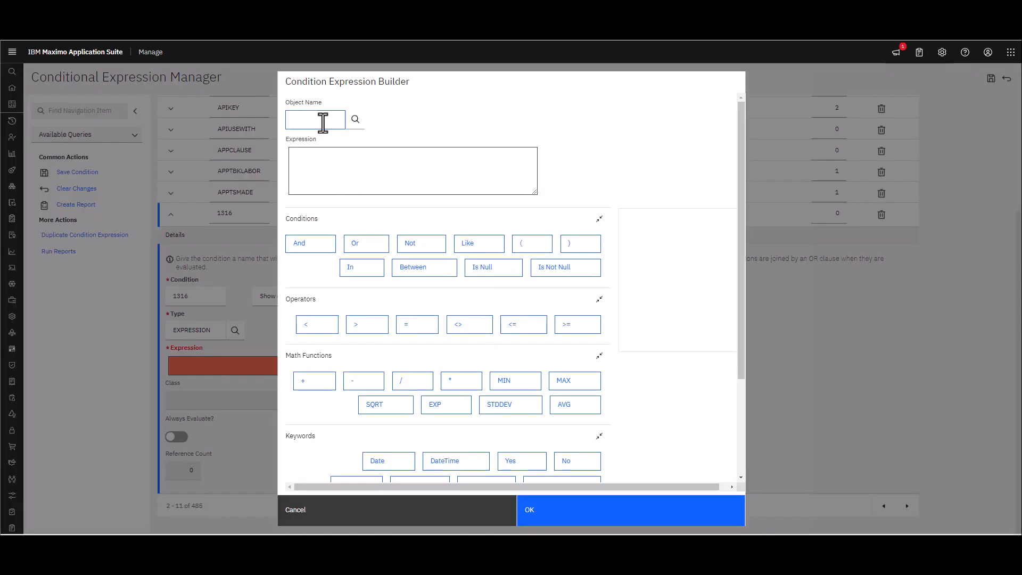
{"action": "type", "text": "wo"}
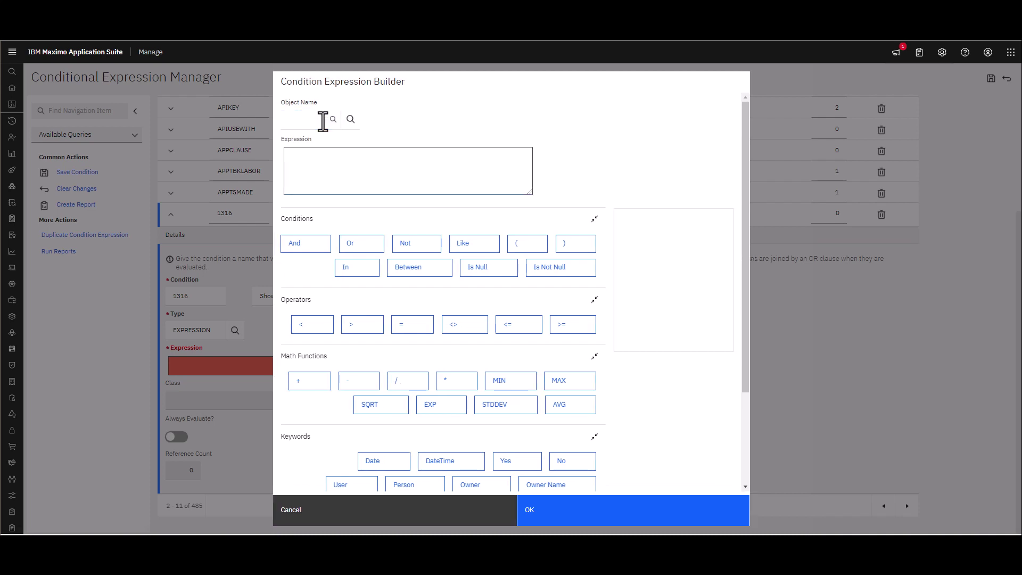
{"action": "left_click", "coordinate": [350, 119]}
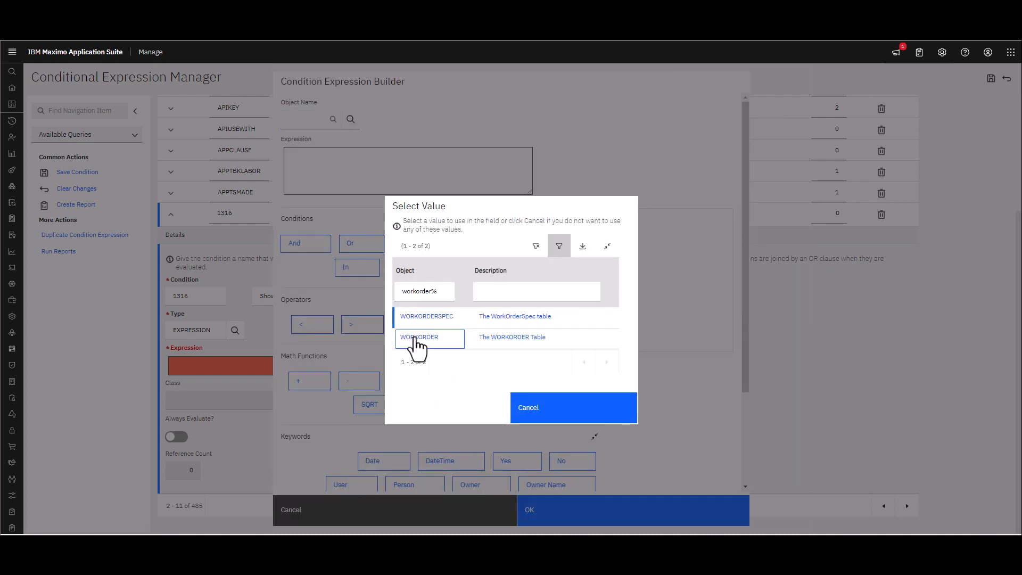
{"action": "left_click", "coordinate": [420, 338]}
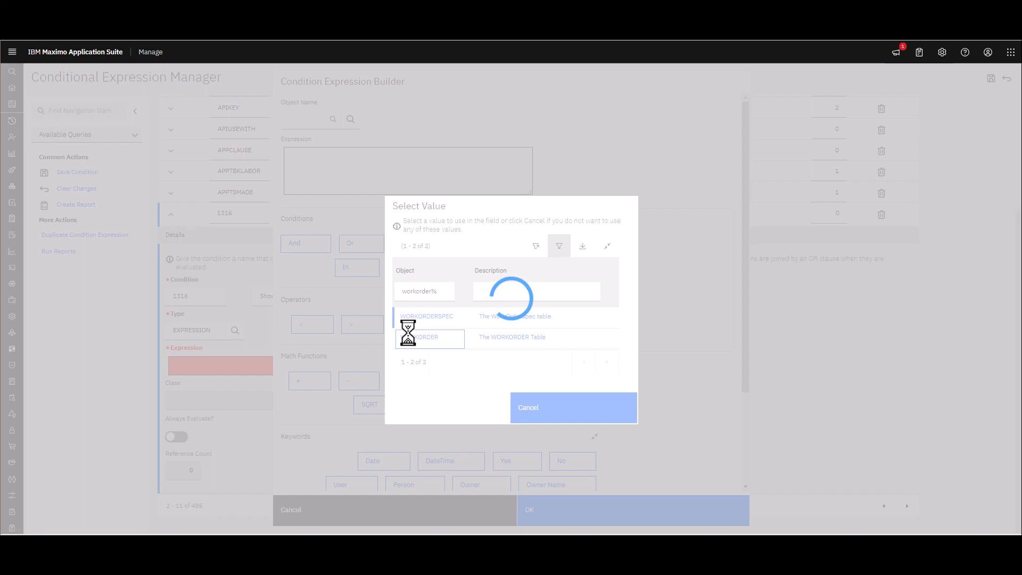
{"action": "left_click", "coordinate": [425, 338]}
{"action": "type", "text": ":worktyp"}
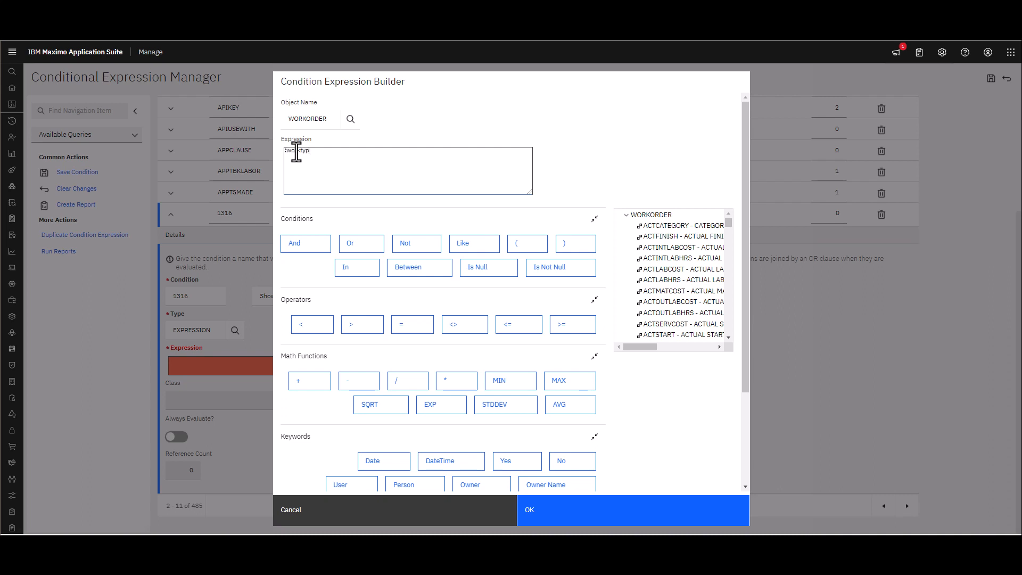
Enter the expression :worktype = 'CAL' and test it for validity.
{"action": "type", "text": "e"}
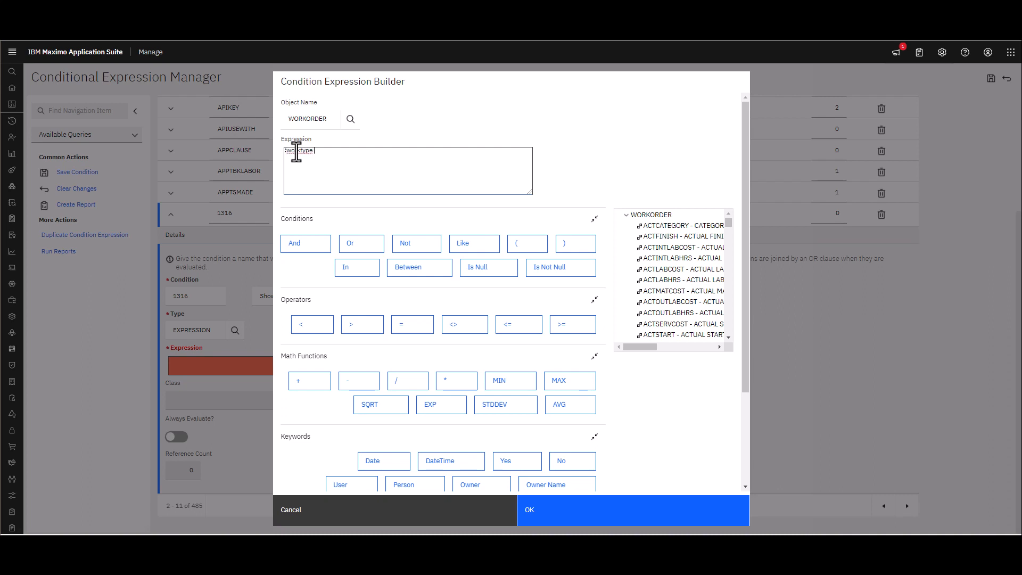
{"action": "type", "text": "= 'q"}
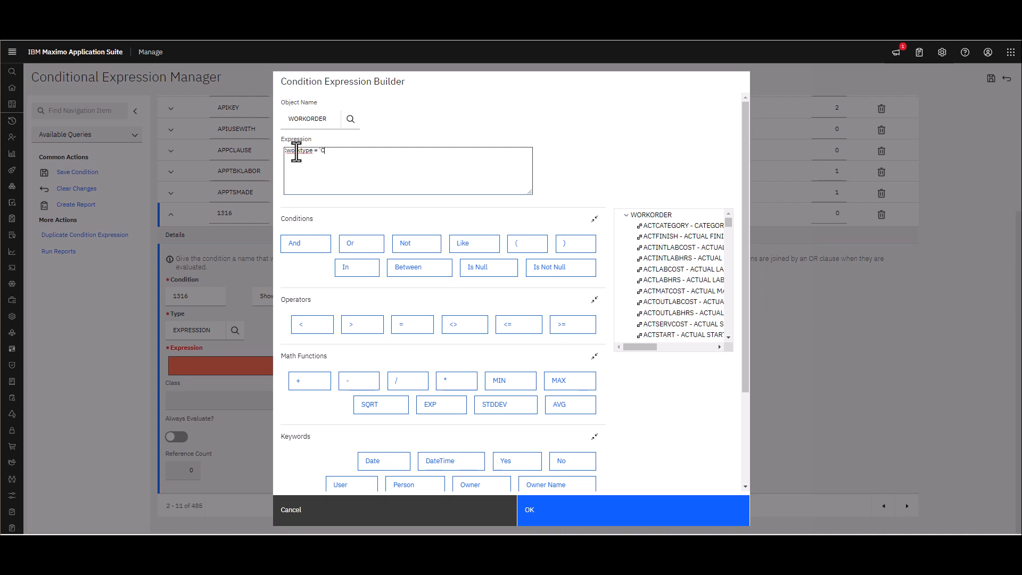
{"action": "type", "text": "CAL"}
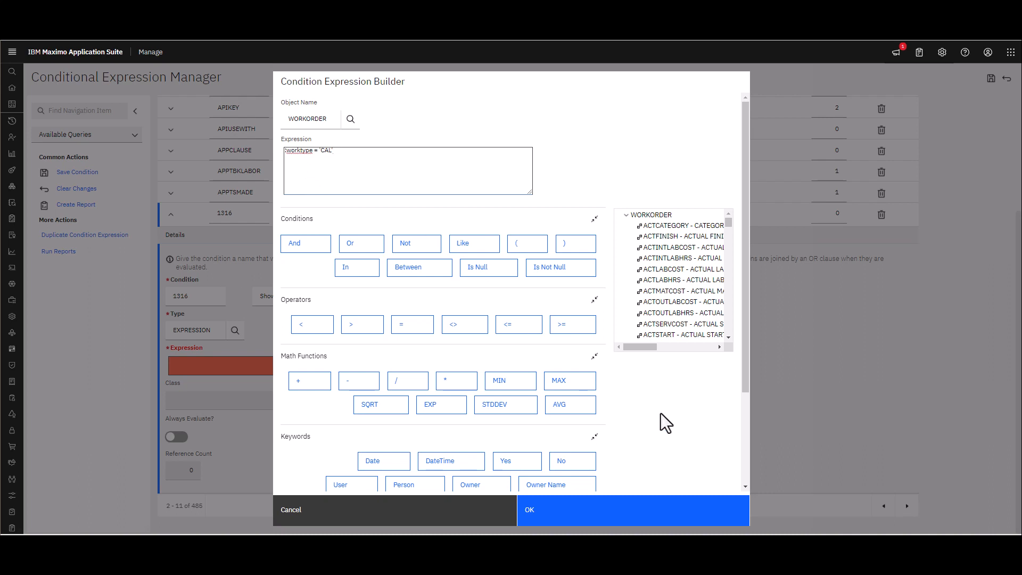
{"action": "scroll", "scroll_direction": "down", "scroll_amount": 3}
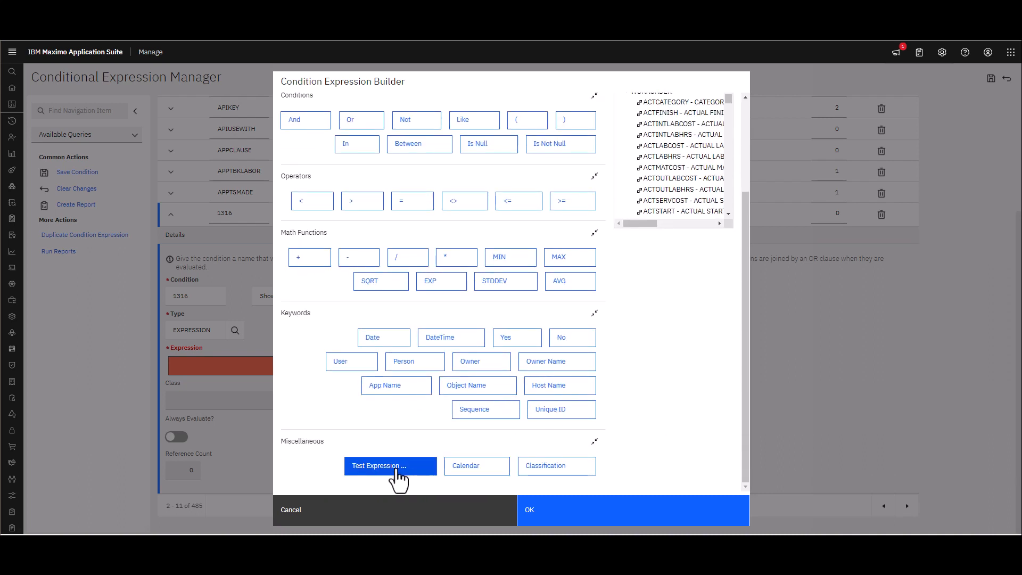
{"action": "left_click", "coordinate": [390, 465]}
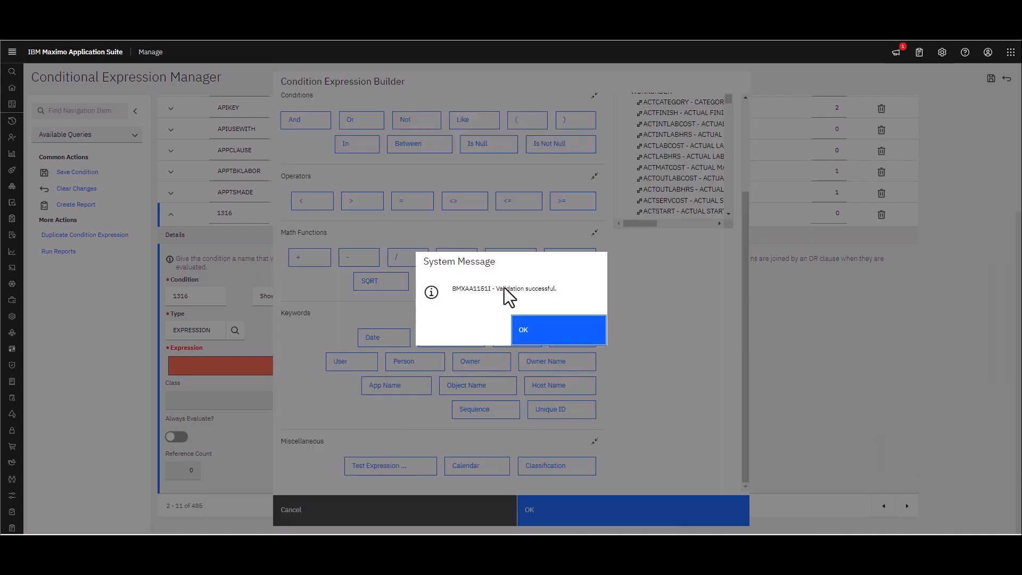
{"action": "mouse_move", "coordinate": [528, 336]}
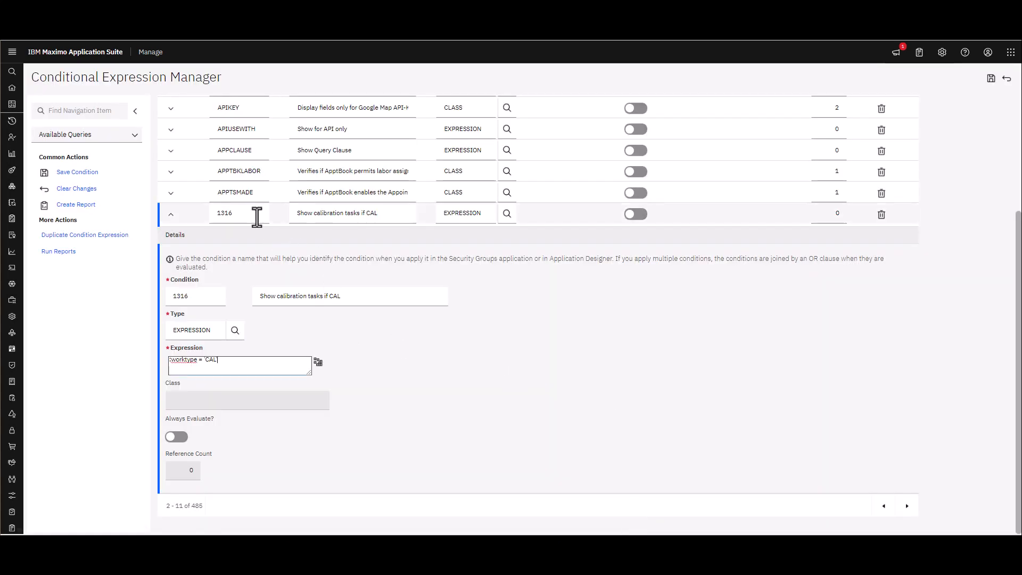
{"action": "mouse_move", "coordinate": [633, 214]}
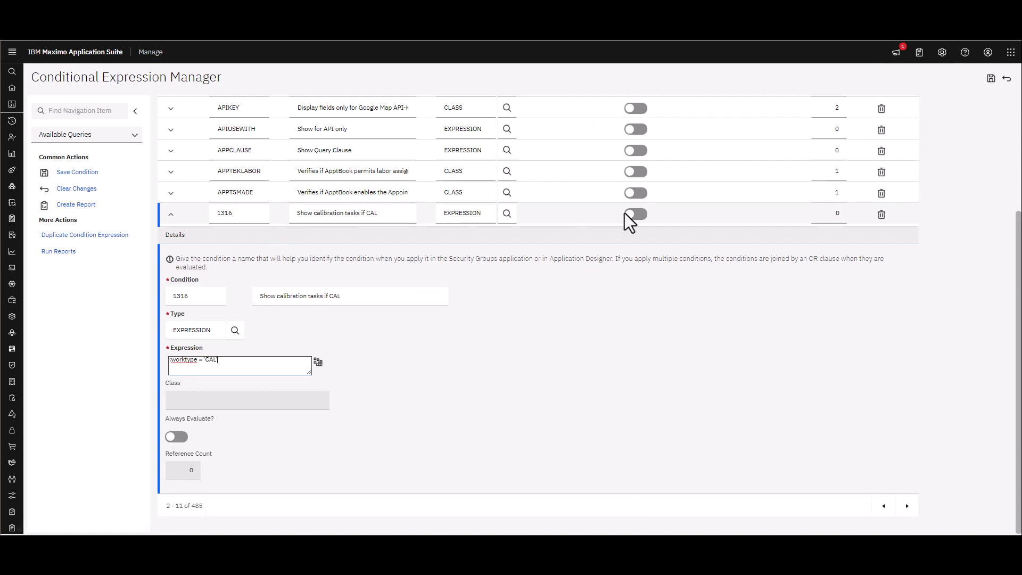
Enable Always Evaluate for condition 1316 and save it.
{"action": "left_click", "coordinate": [635, 214]}
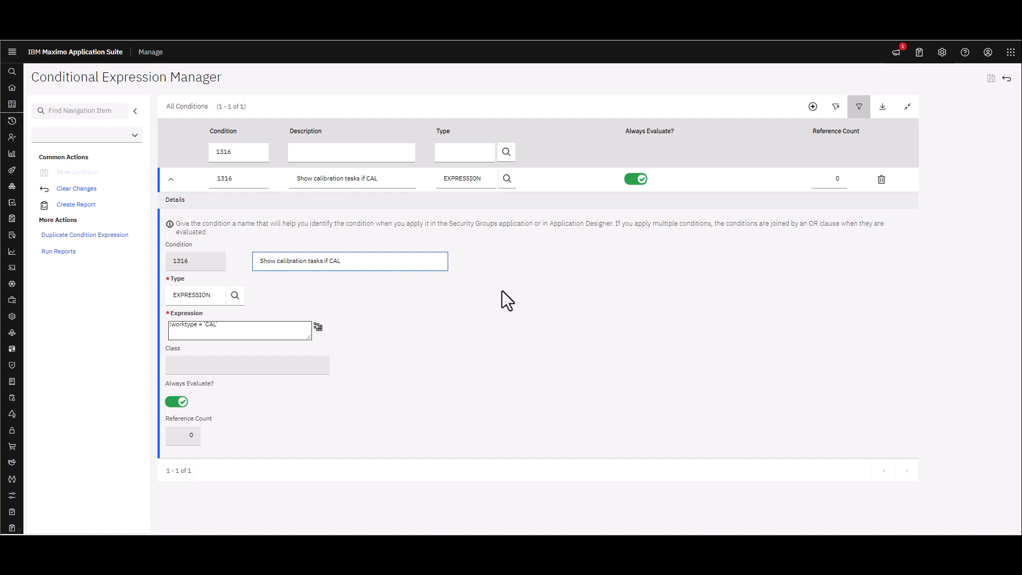
{"action": "left_click", "coordinate": [12, 51]}
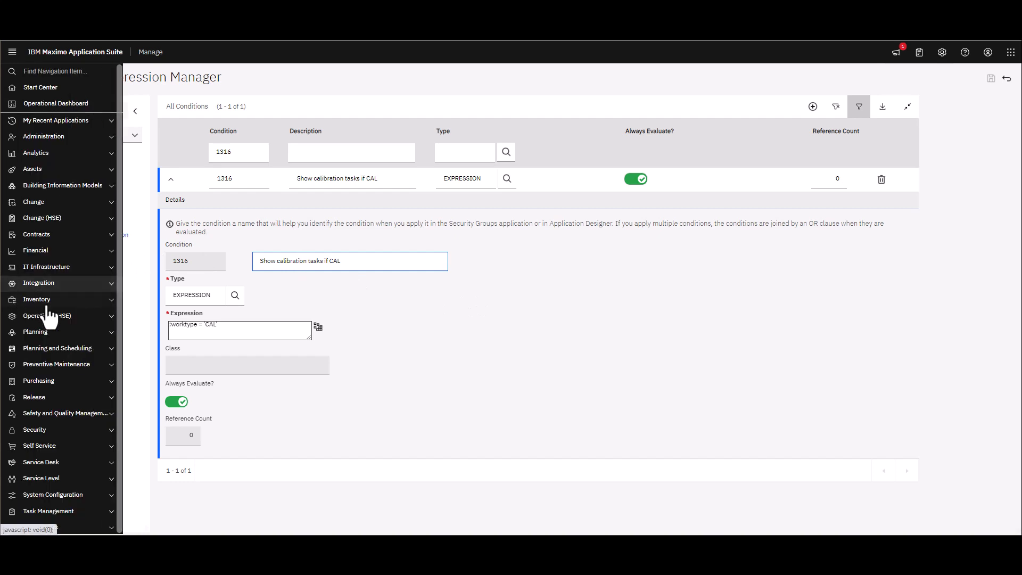
In Planning > Job Plans, filter for 1040 and load its active revision 3.
{"action": "left_click", "coordinate": [35, 331]}
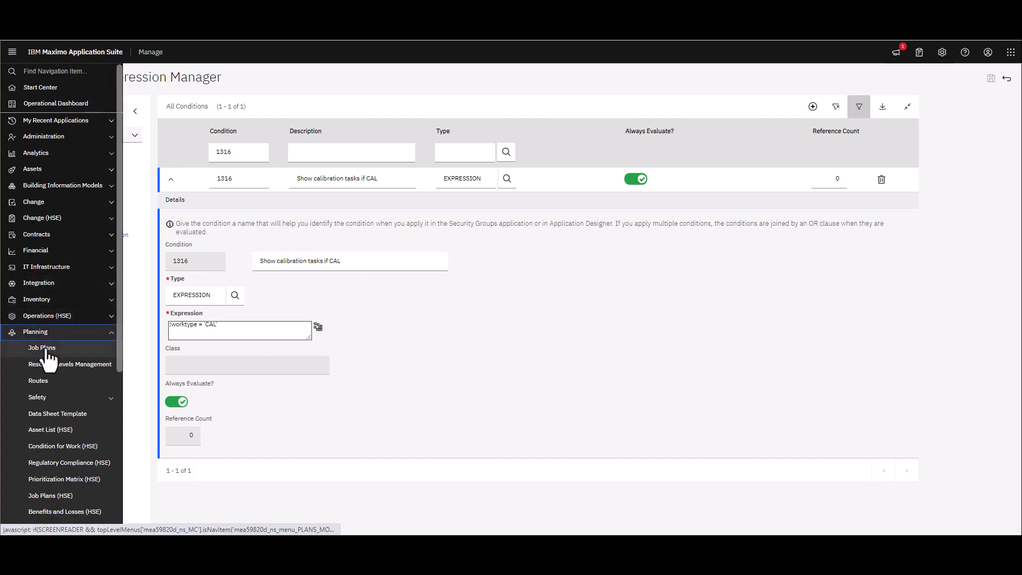
{"action": "left_click", "coordinate": [42, 348]}
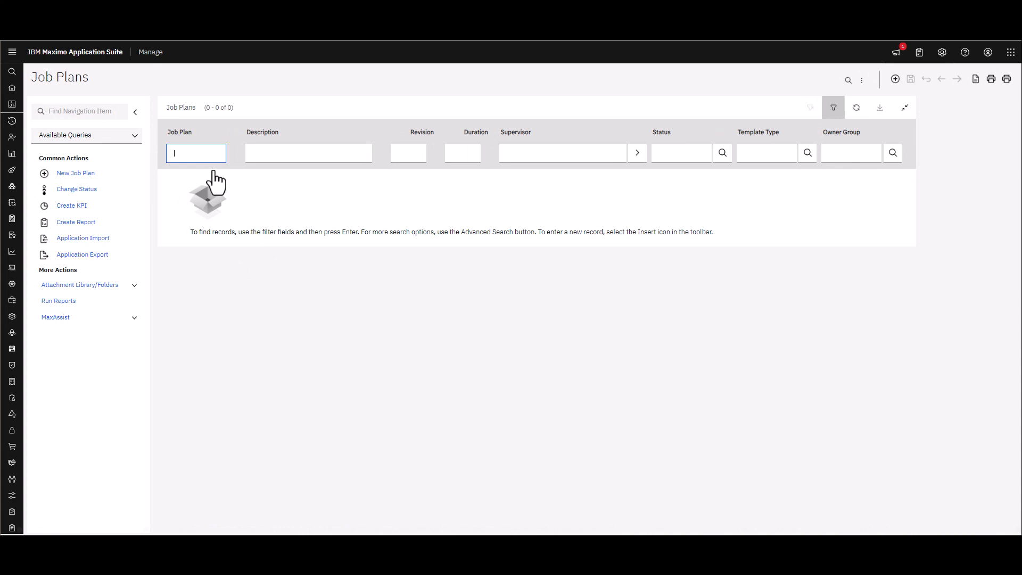
{"action": "type", "text": "1040"}
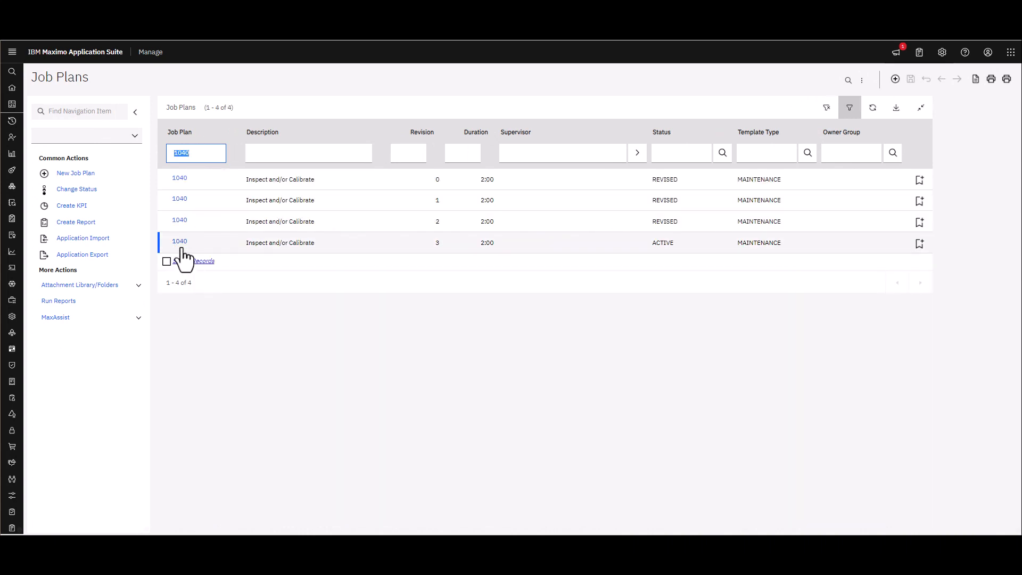
{"action": "left_click", "coordinate": [180, 243]}
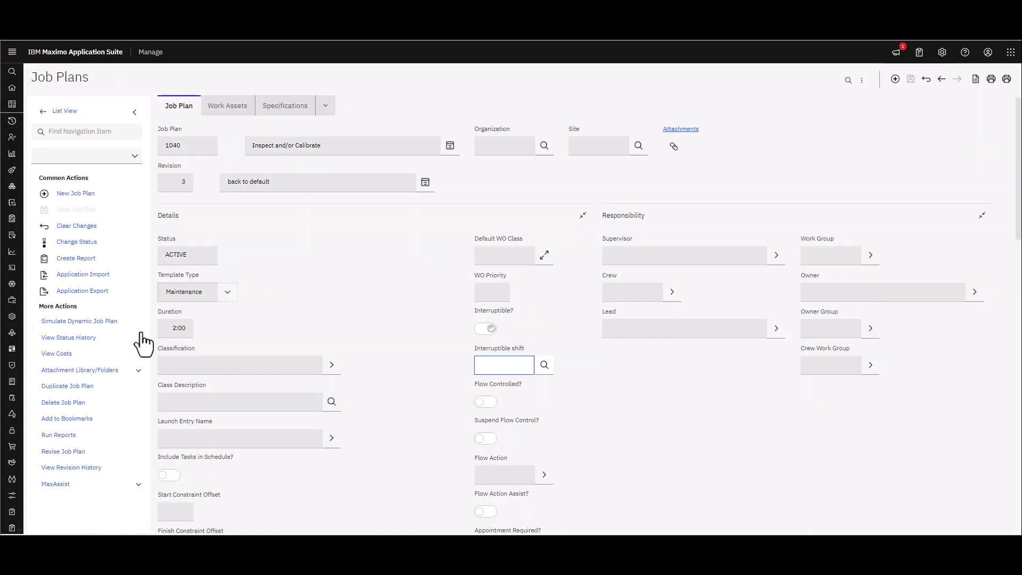
{"action": "mouse_move", "coordinate": [63, 451]}
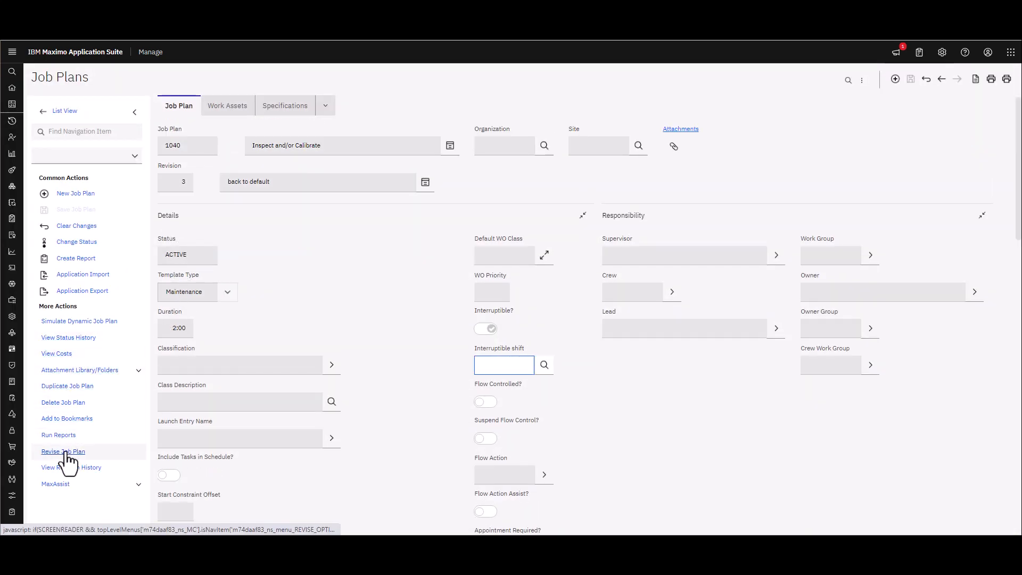
Revise job plan 1040 into revision 4 with revision description 'add condition'.
{"action": "left_click", "coordinate": [63, 451]}
{"action": "type", "text": "sql con"}
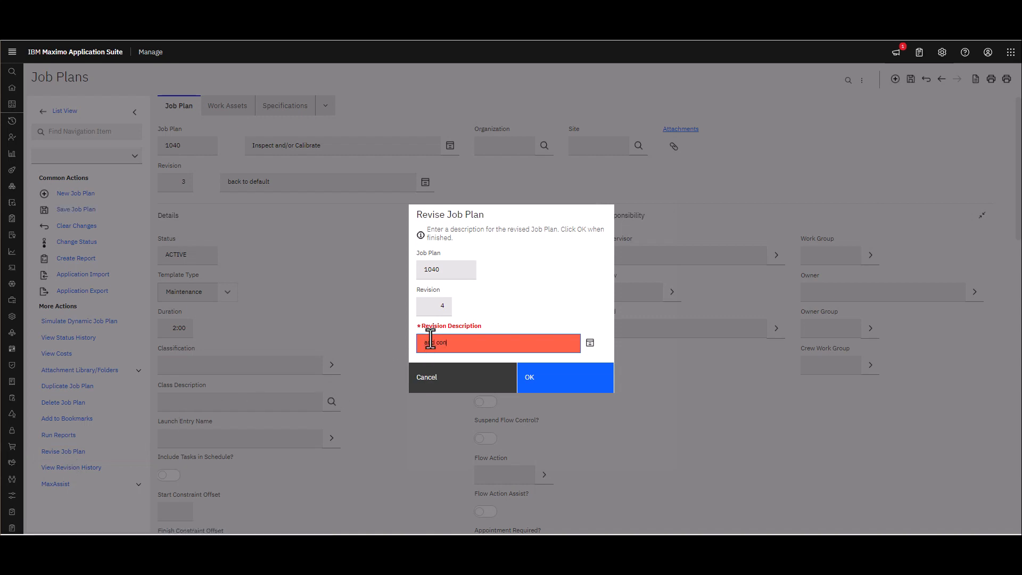
{"action": "type", "text": "add condition"}
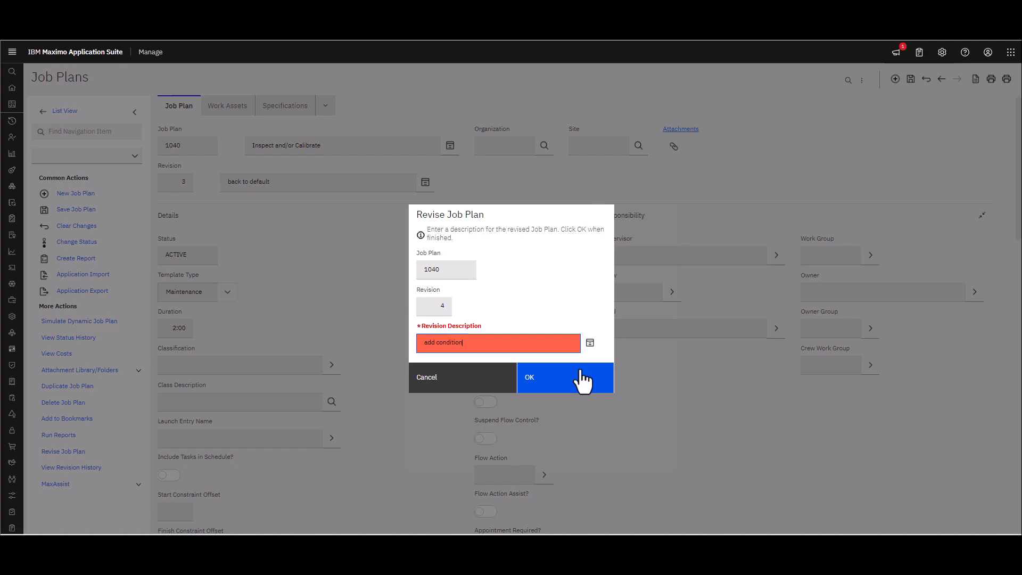
{"action": "left_click", "coordinate": [564, 377]}
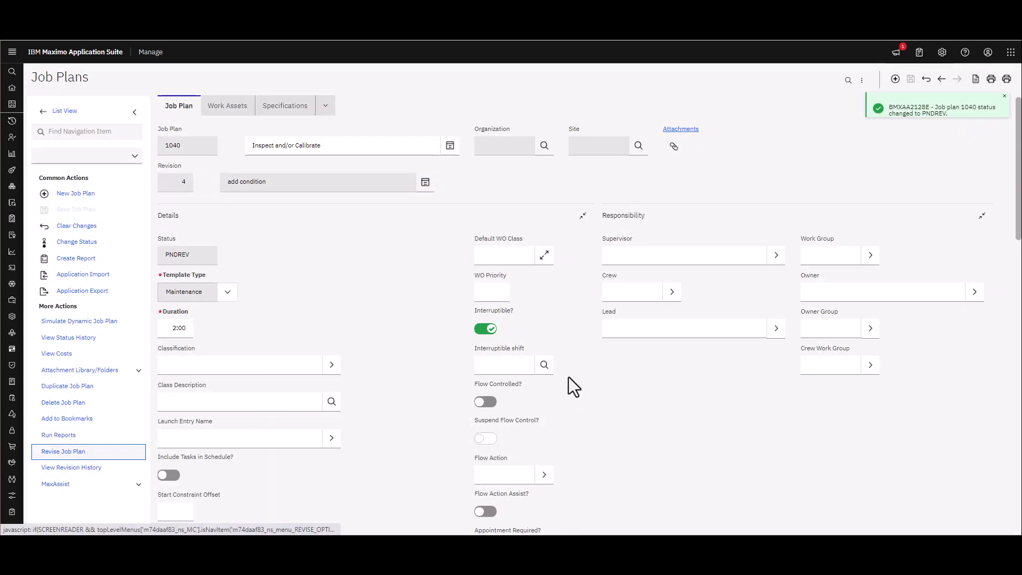
Show the tasks table with task 10 Inspect Device collapsed so both tasks are visible.
{"action": "scroll", "scroll_direction": "down", "scroll_amount": 3}
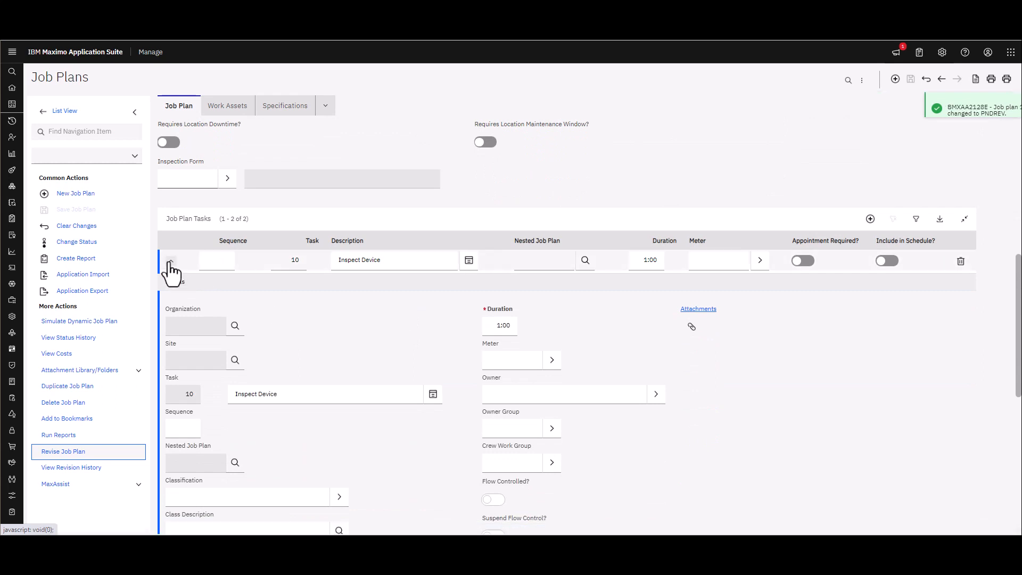
{"action": "left_click", "coordinate": [170, 270]}
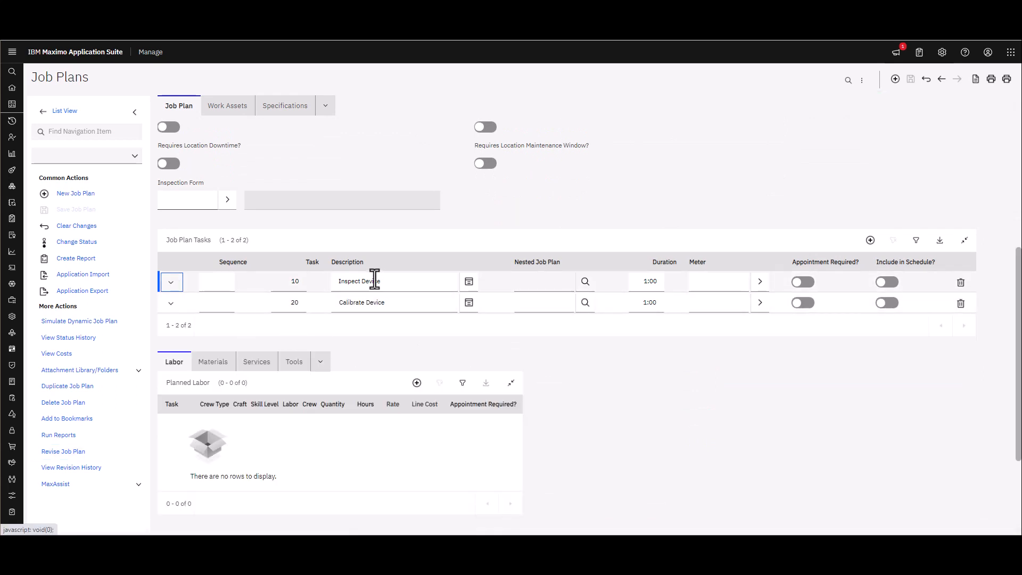
{"action": "mouse_move", "coordinate": [360, 302]}
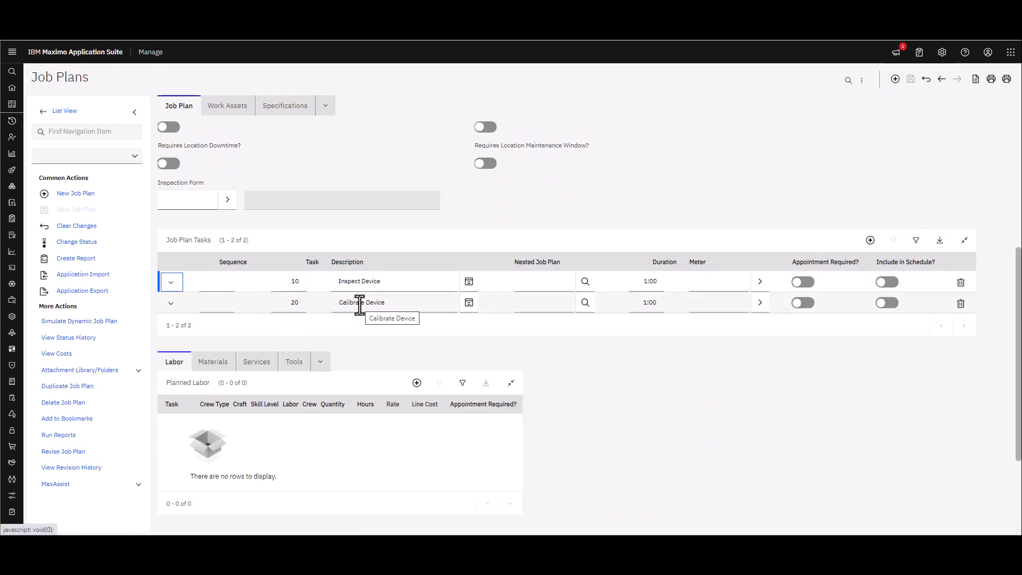
{"action": "mouse_move", "coordinate": [190, 319]}
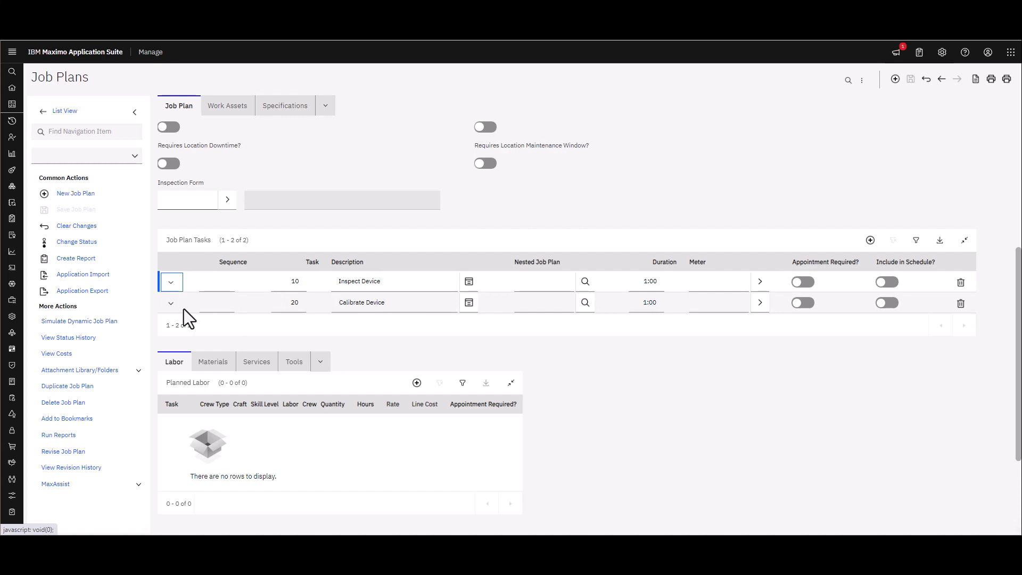
Assign condition 1316 to task 20 Calibrate Device and save job plan 1040.
{"action": "left_click", "coordinate": [170, 303]}
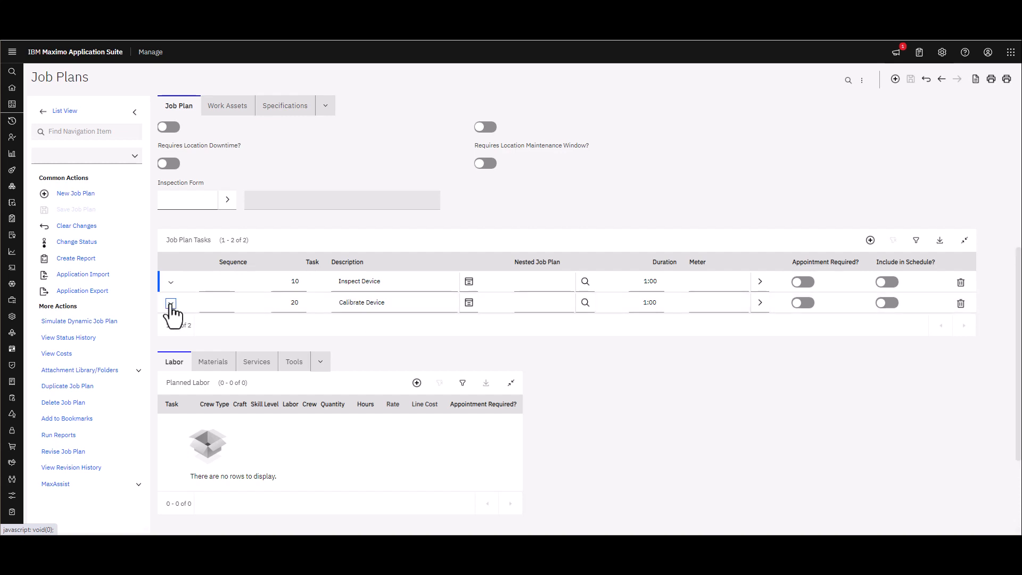
{"action": "left_click", "coordinate": [170, 302]}
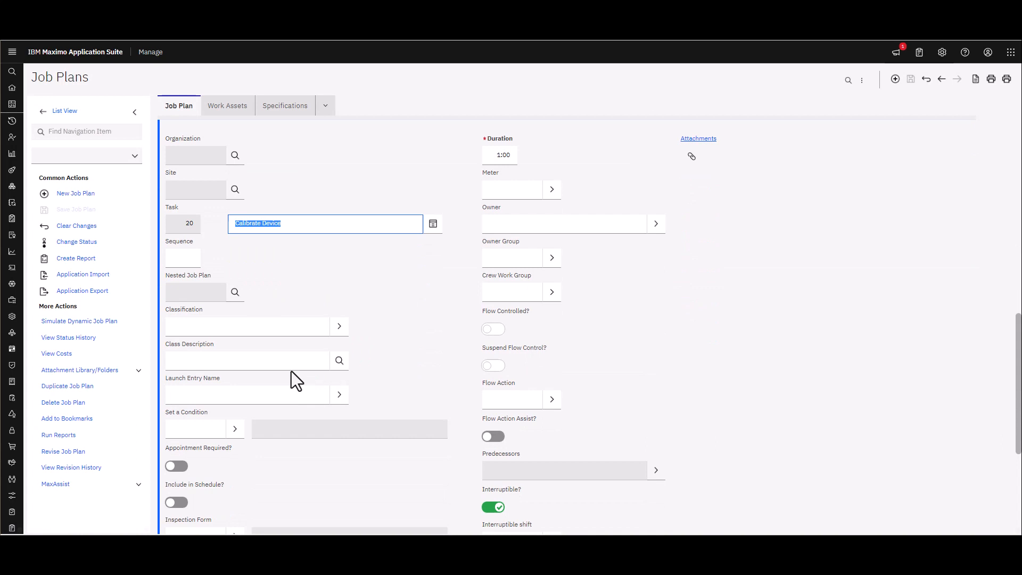
{"action": "scroll", "scroll_direction": "down", "scroll_amount": 3}
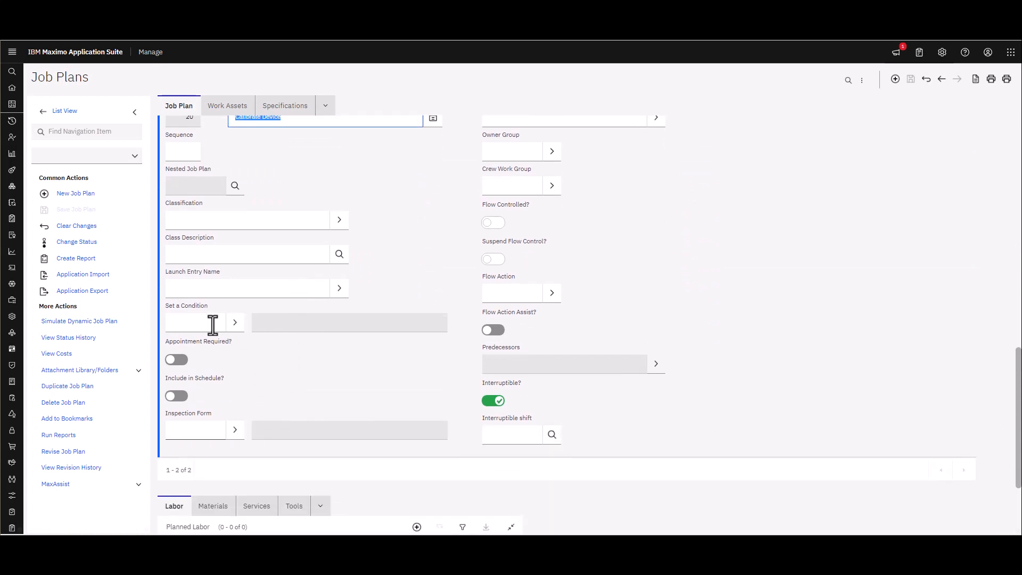
{"action": "type", "text": "131"}
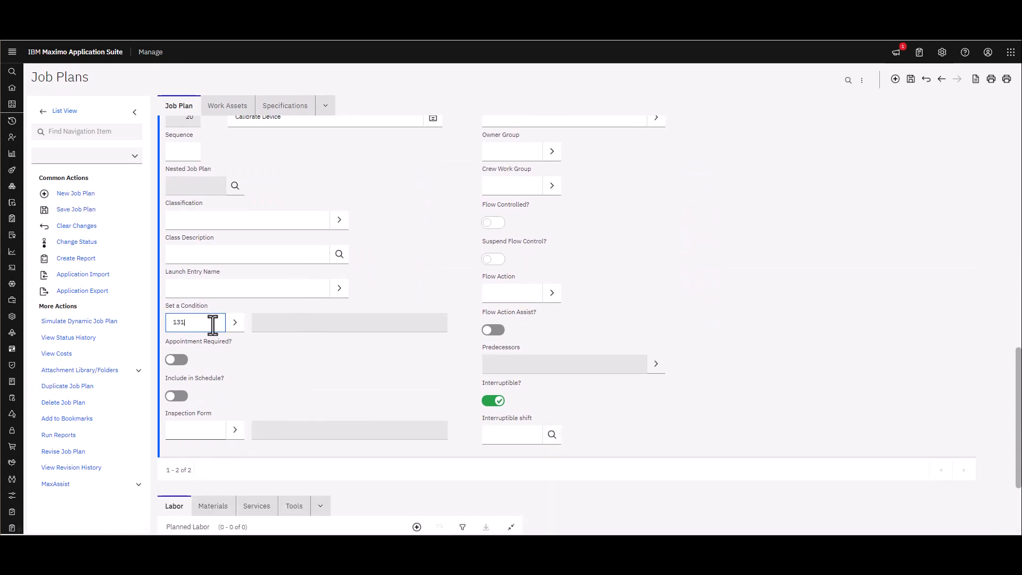
{"action": "type", "text": "6"}
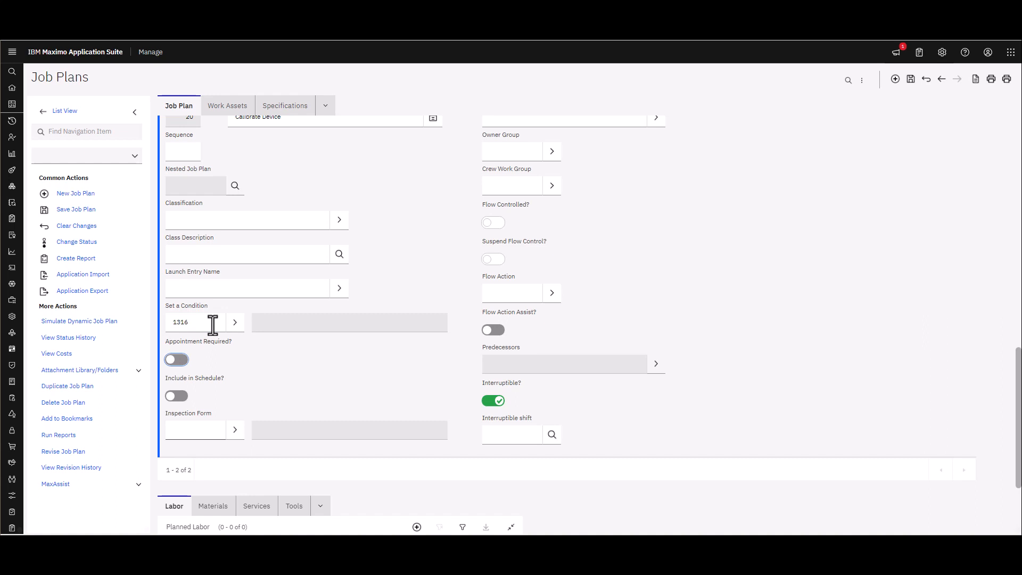
{"action": "mouse_move", "coordinate": [888, 121]}
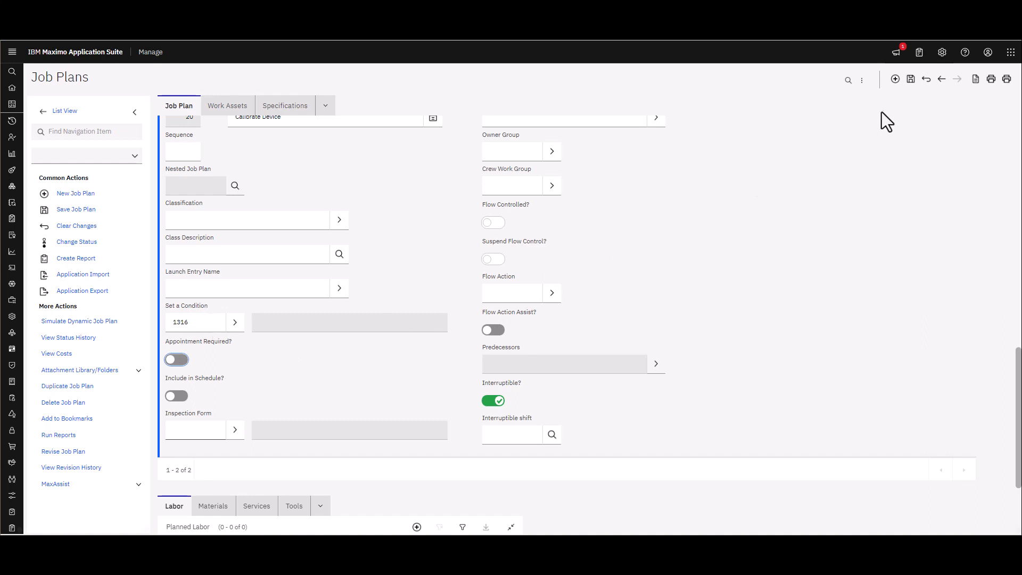
{"action": "left_click", "coordinate": [911, 78]}
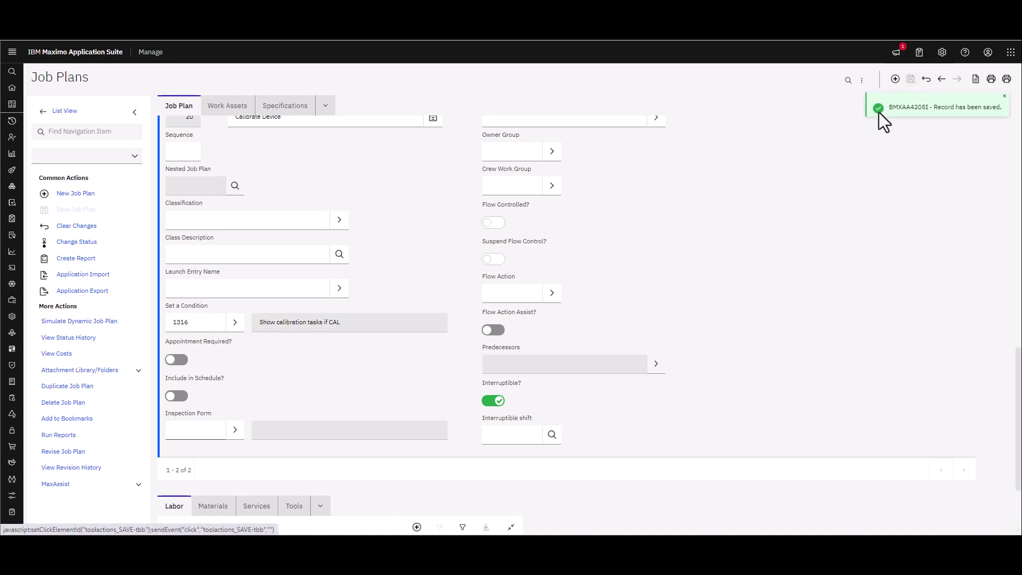
{"action": "mouse_move", "coordinate": [341, 335]}
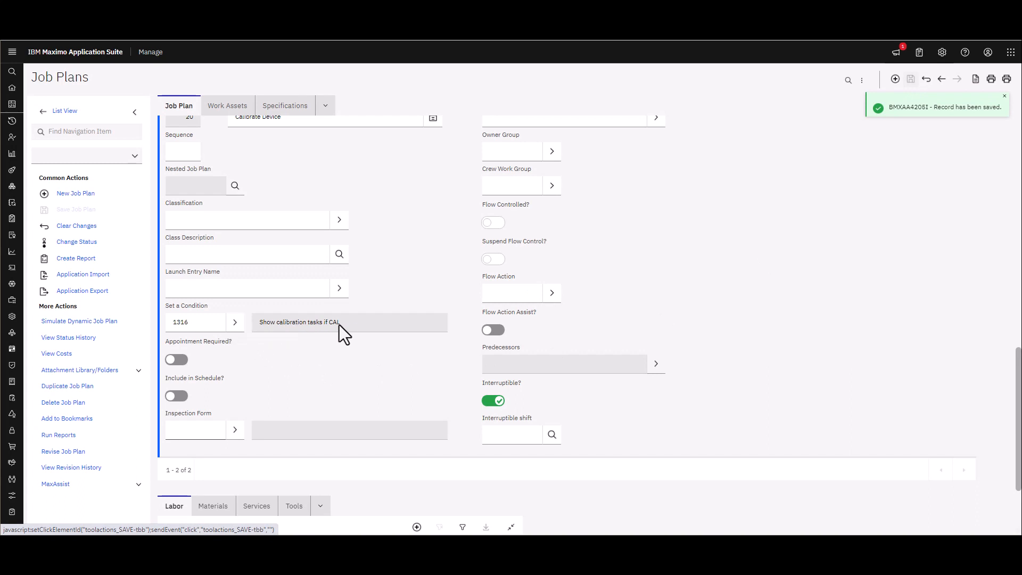
{"action": "mouse_move", "coordinate": [368, 334]}
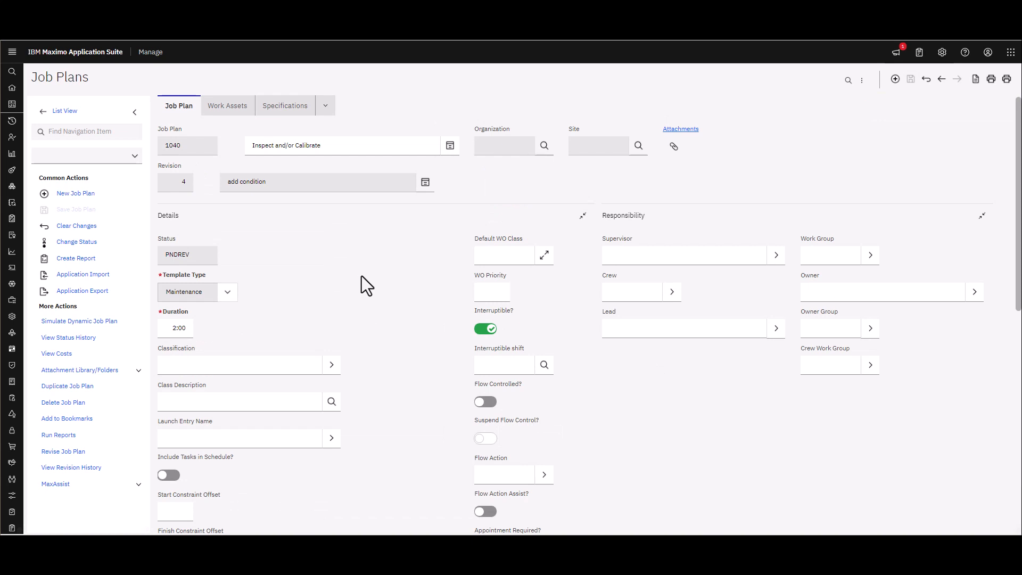
{"action": "mouse_move", "coordinate": [201, 250]}
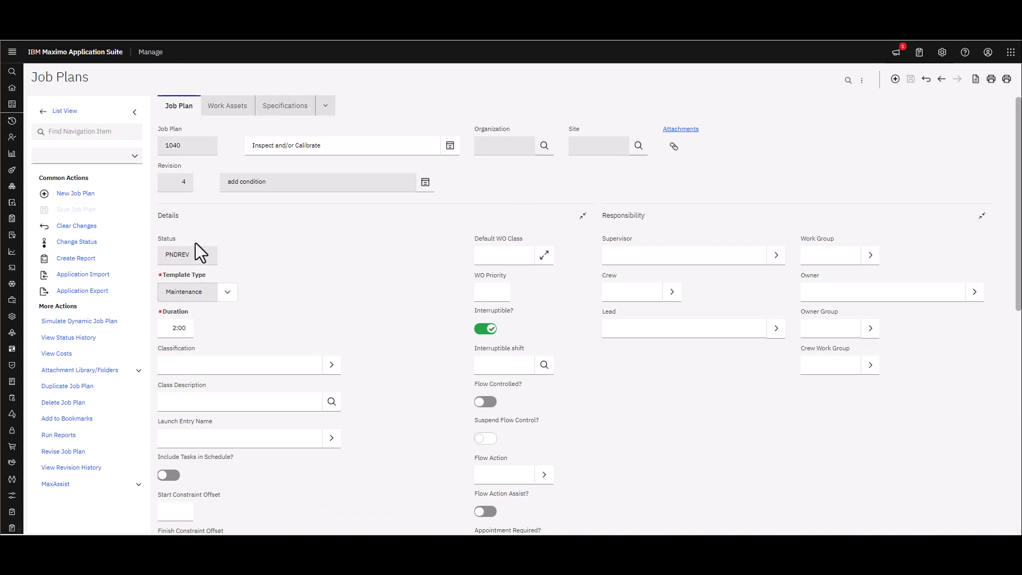
{"action": "mouse_move", "coordinate": [209, 257]}
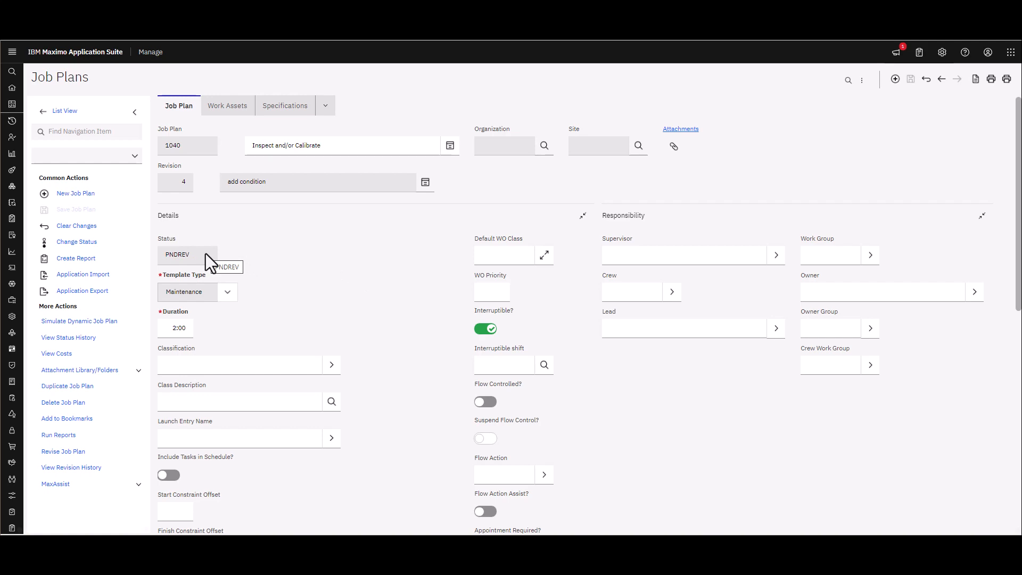
{"action": "mouse_move", "coordinate": [191, 263]}
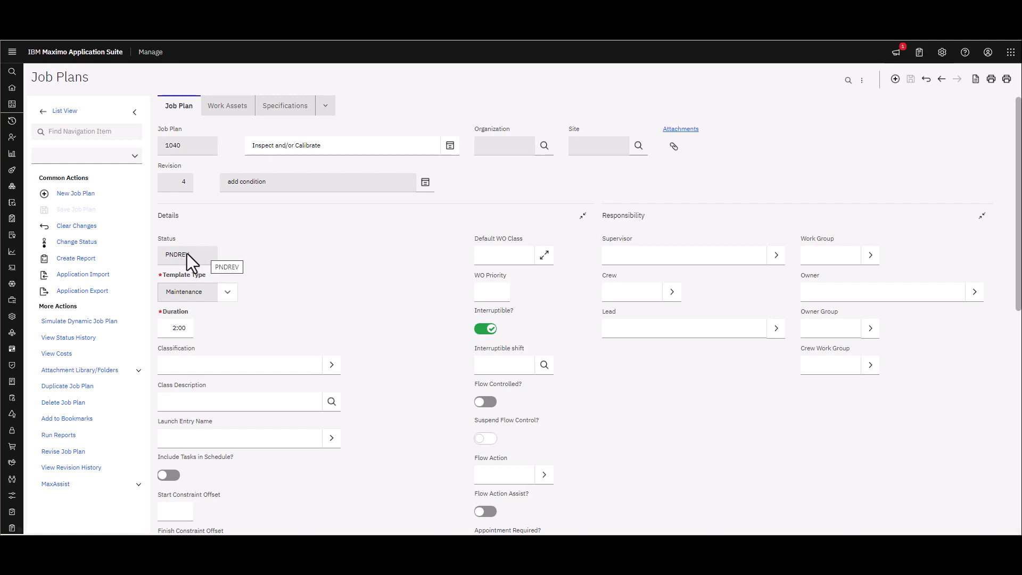
Change revision 4's status to ACTIVE and dismiss the confirmation.
{"action": "left_click", "coordinate": [77, 242]}
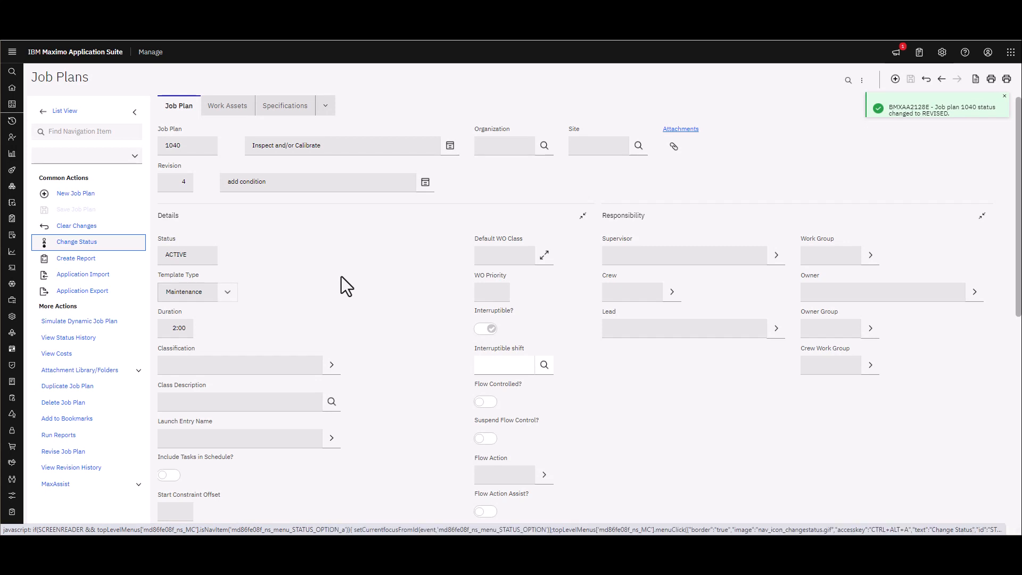
{"action": "left_click", "coordinate": [1011, 96]}
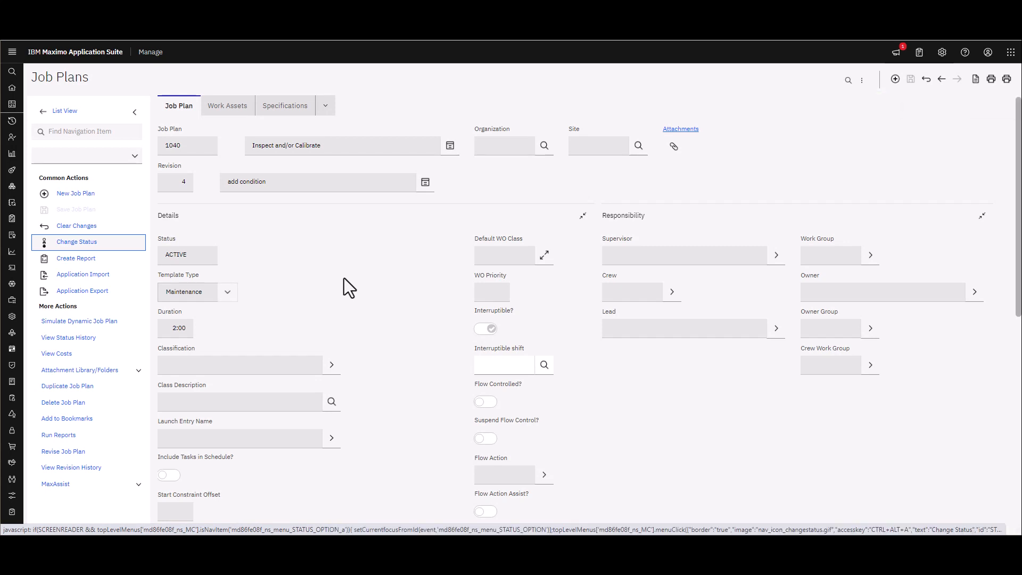
{"action": "left_click", "coordinate": [12, 51]}
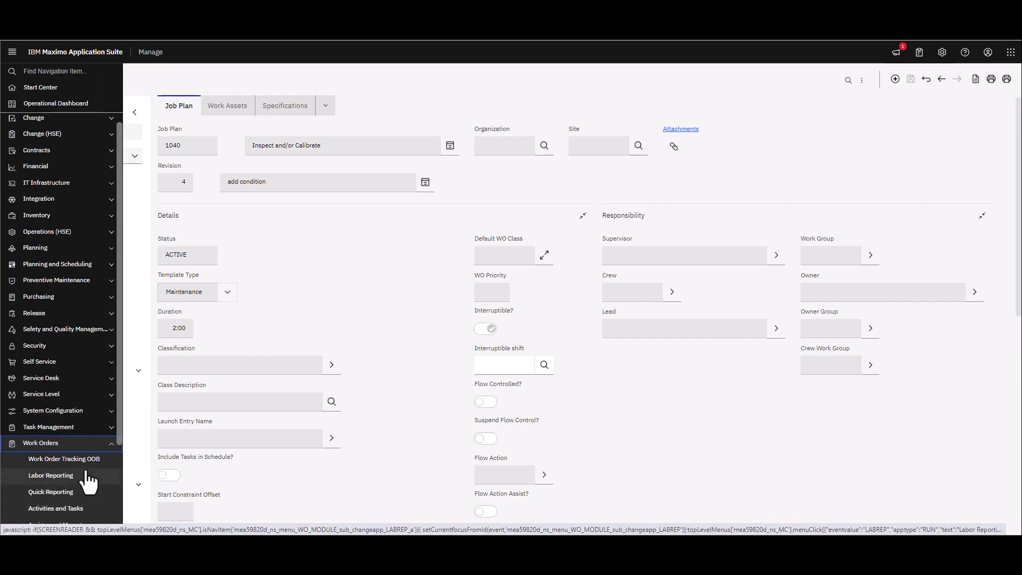
In Work Order Tracking, create a new work order with Work Type CAL and Job Plan 1040.
{"action": "left_click", "coordinate": [63, 458]}
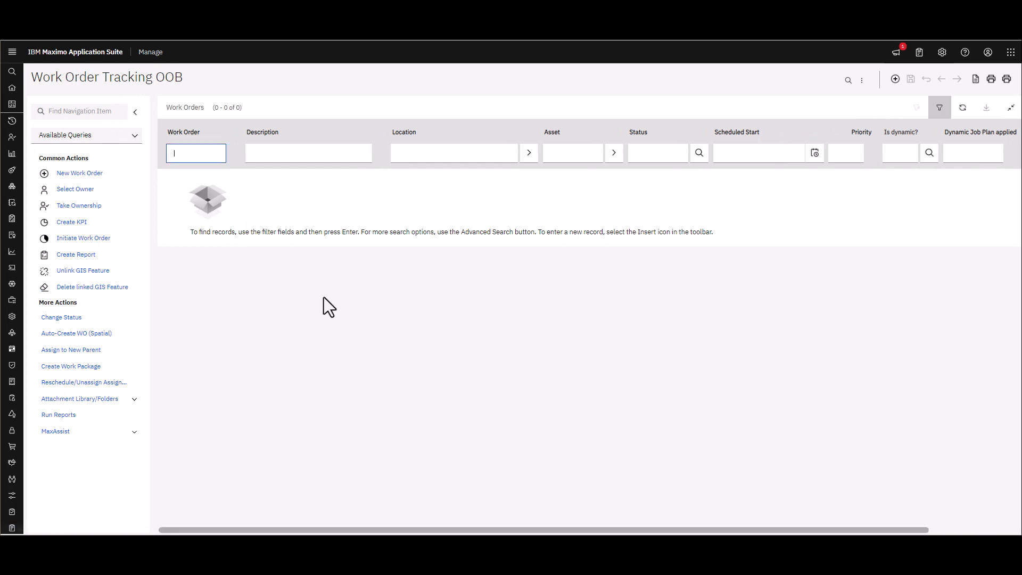
{"action": "mouse_move", "coordinate": [895, 78]}
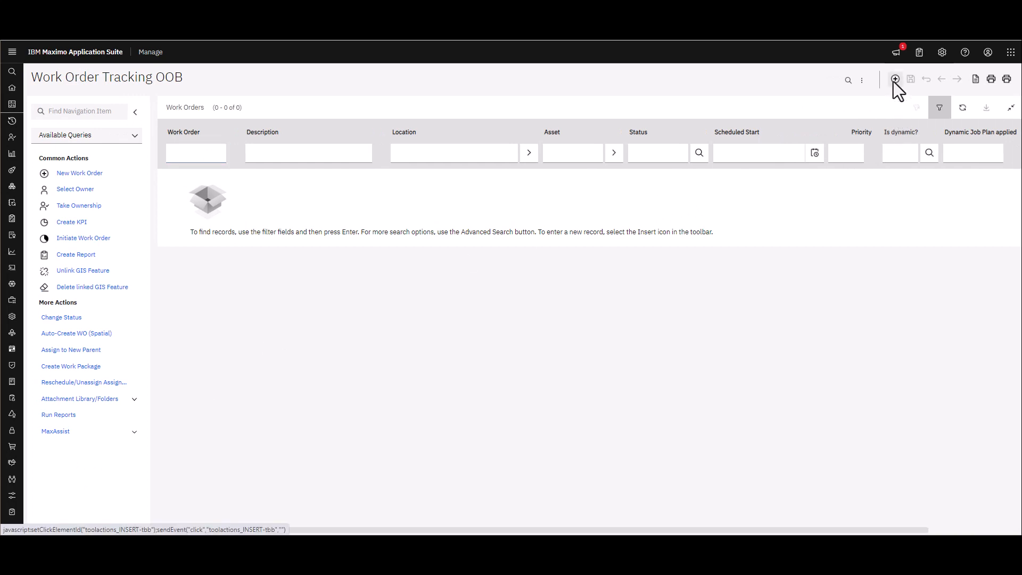
{"action": "left_click", "coordinate": [896, 79]}
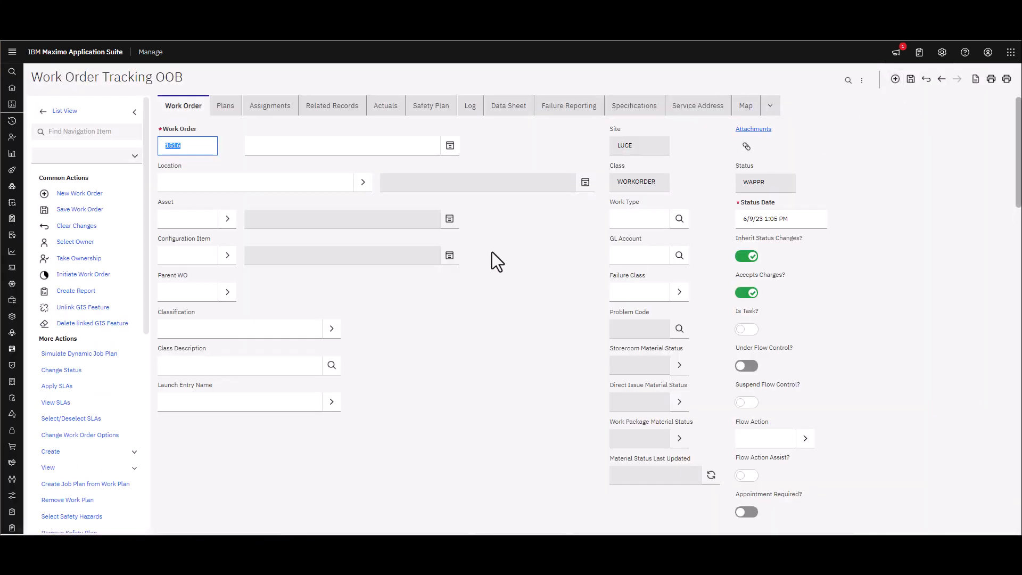
{"action": "mouse_move", "coordinate": [497, 254]}
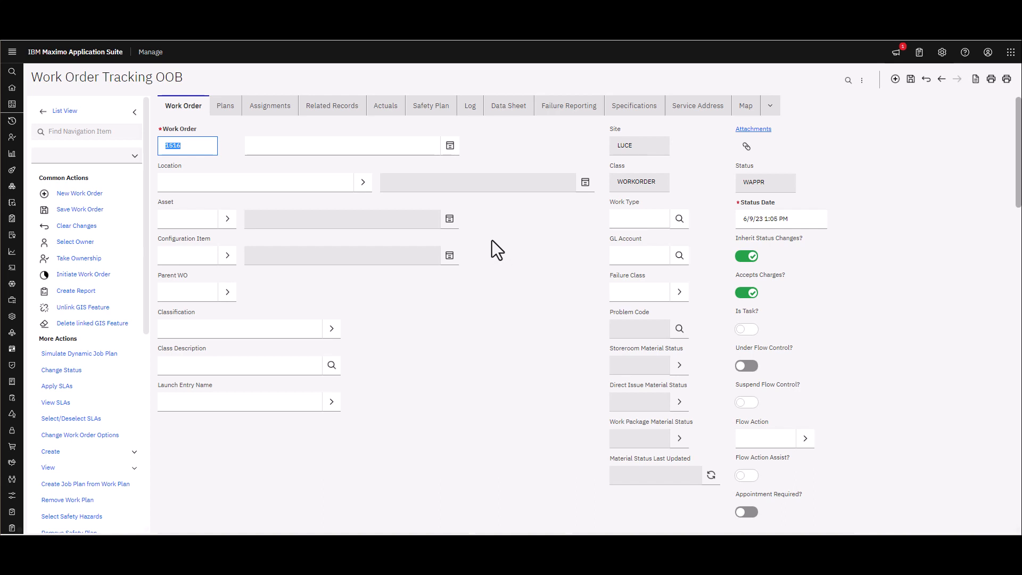
{"action": "mouse_move", "coordinate": [696, 243]}
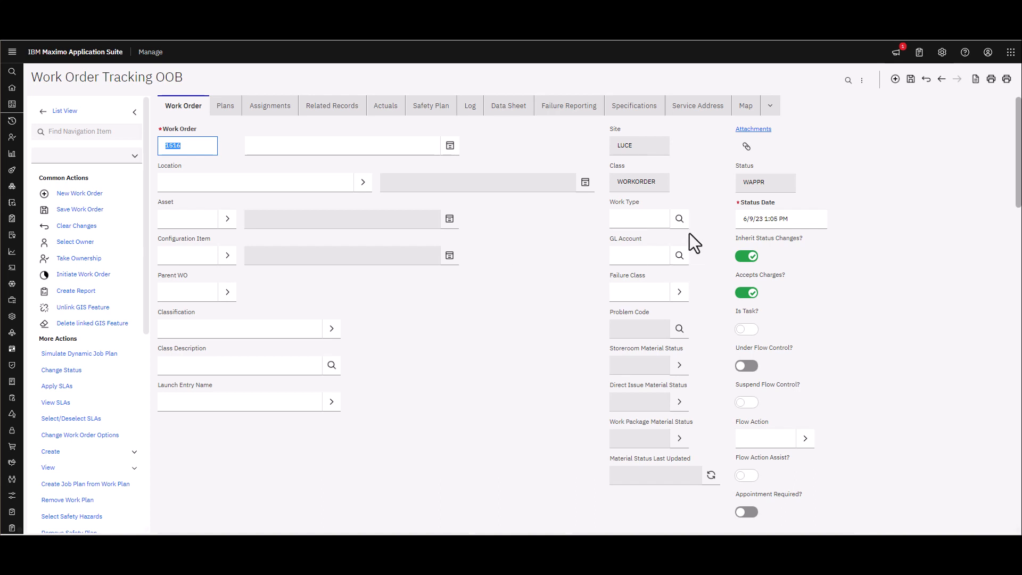
{"action": "left_click", "coordinate": [680, 219]}
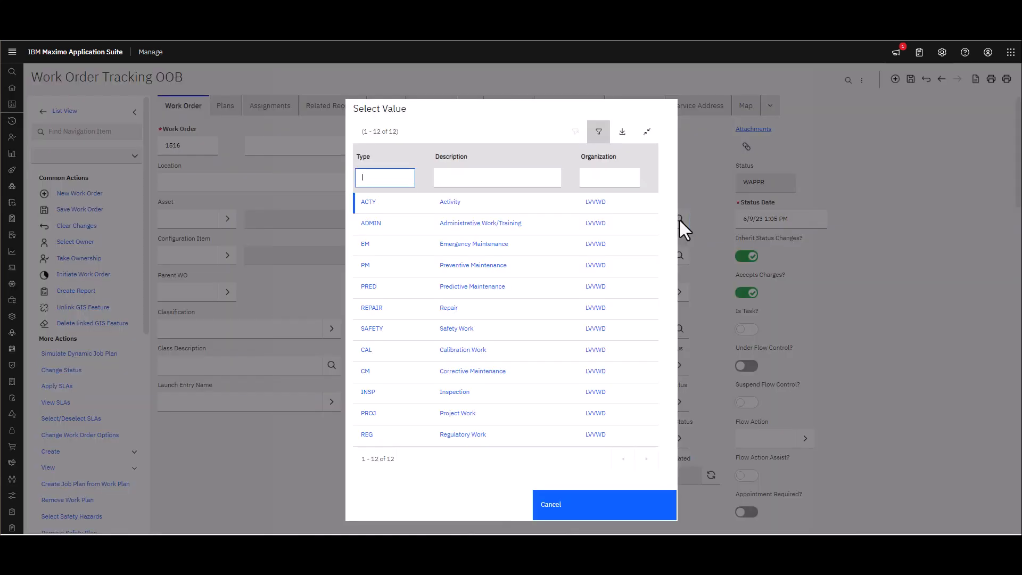
{"action": "left_click", "coordinate": [366, 349]}
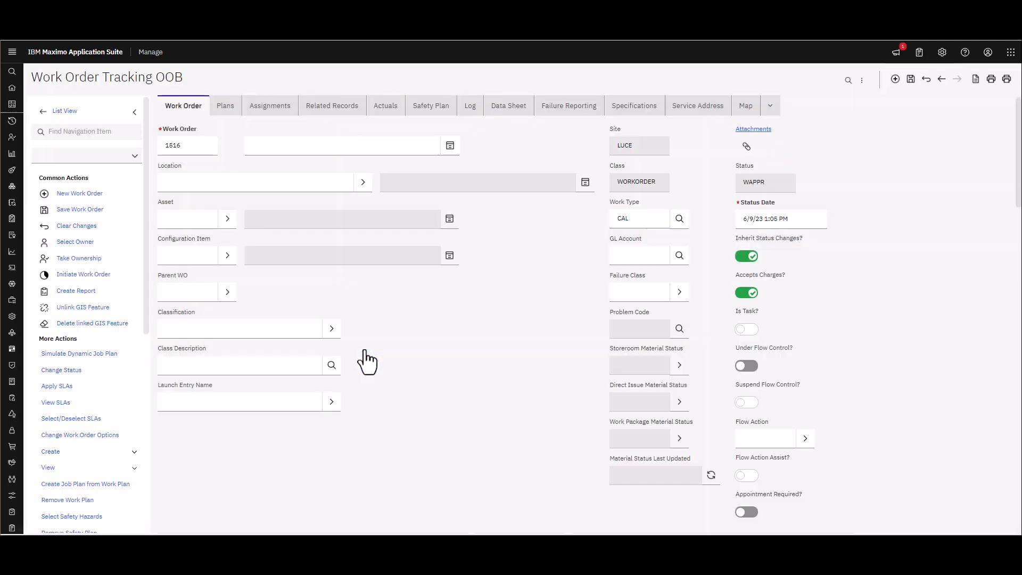
{"action": "scroll", "scroll_direction": "down", "scroll_amount": 3}
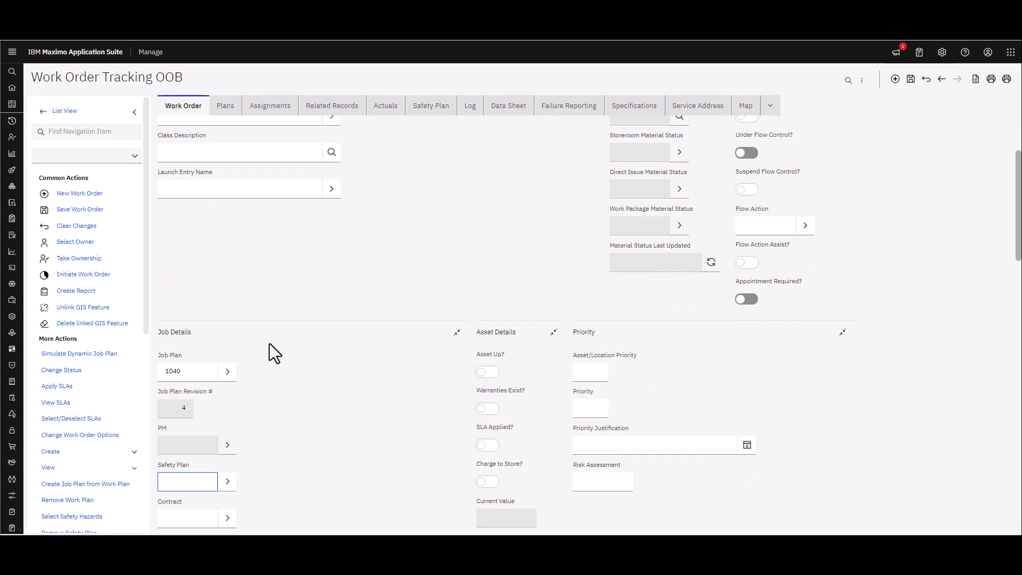
{"action": "scroll", "scroll_direction": "up", "scroll_amount": 3}
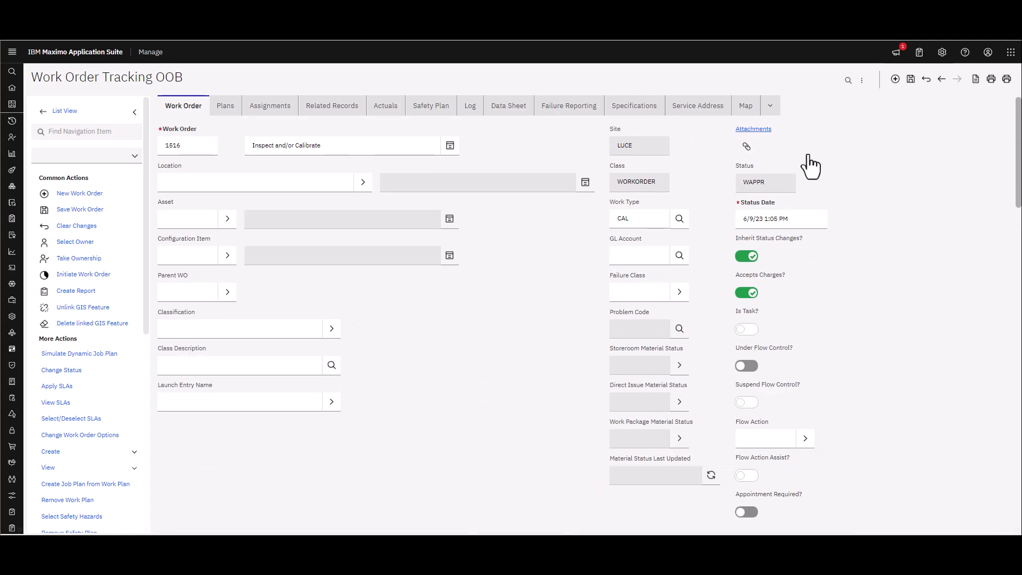
Save work order 1516 and view its Plans showing the inspect and calibrate tasks.
{"action": "left_click", "coordinate": [910, 79]}
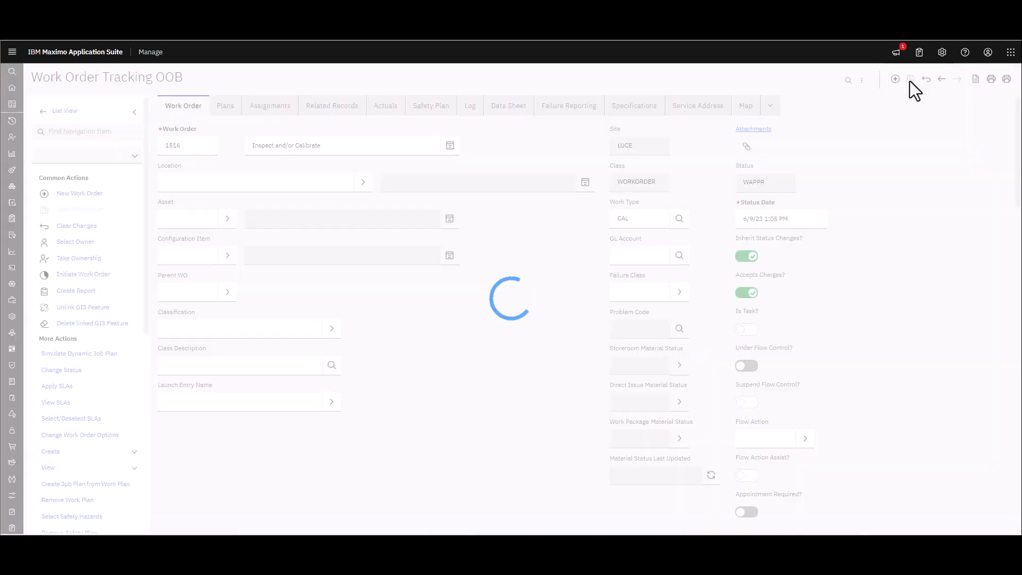
{"action": "left_click", "coordinate": [912, 79]}
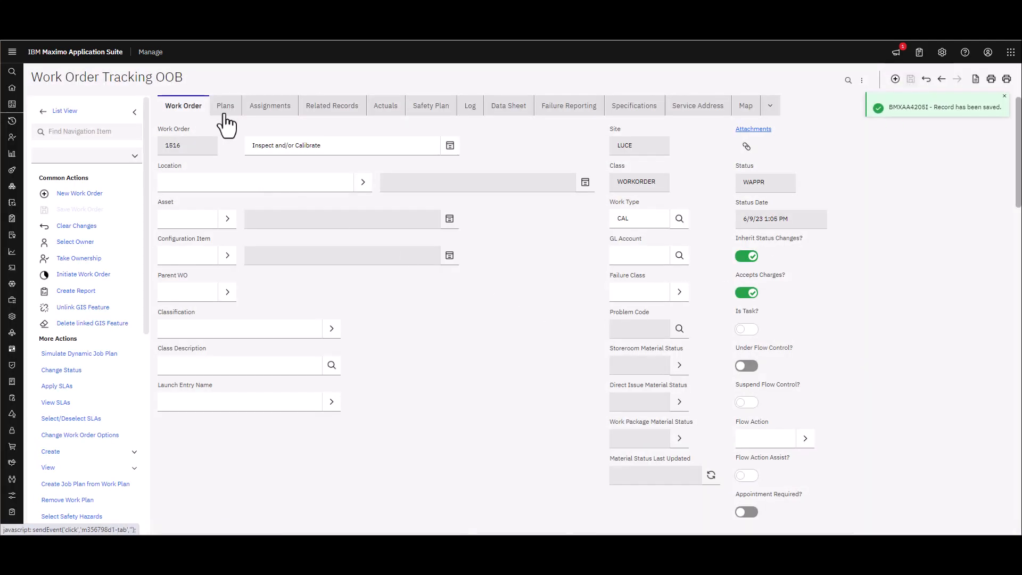
{"action": "left_click", "coordinate": [225, 105]}
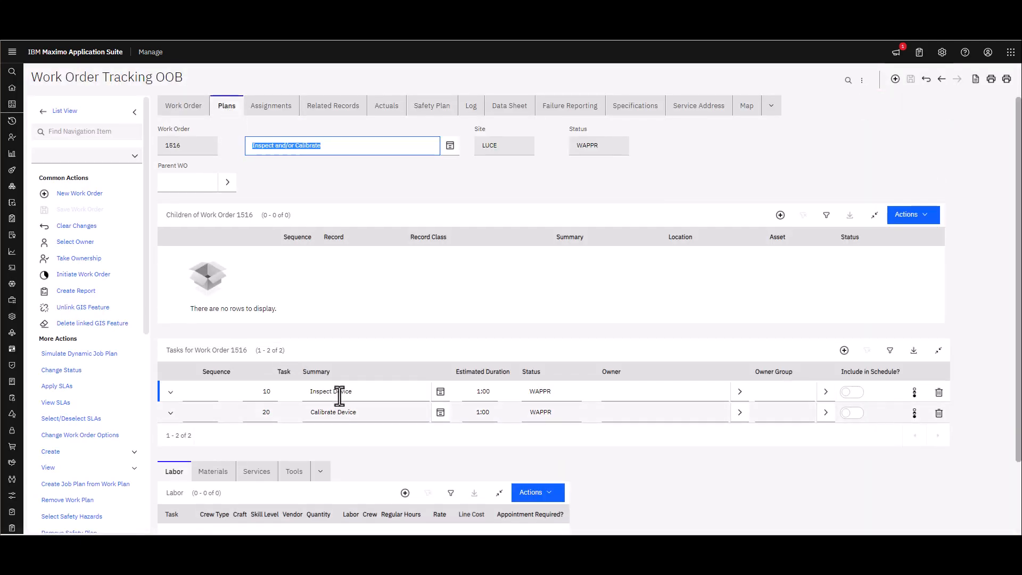
{"action": "mouse_move", "coordinate": [340, 391]}
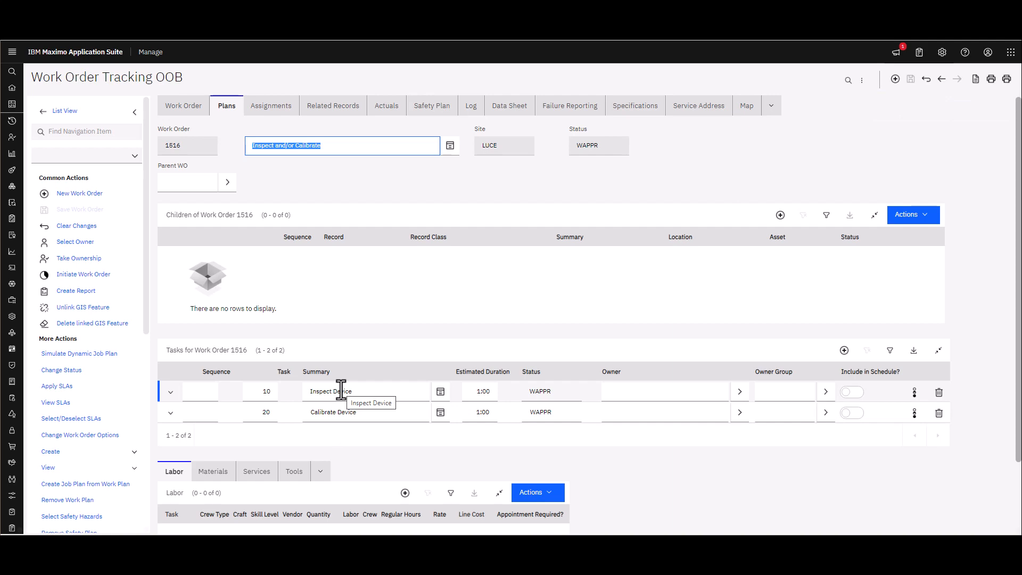
{"action": "mouse_move", "coordinate": [899, 121]}
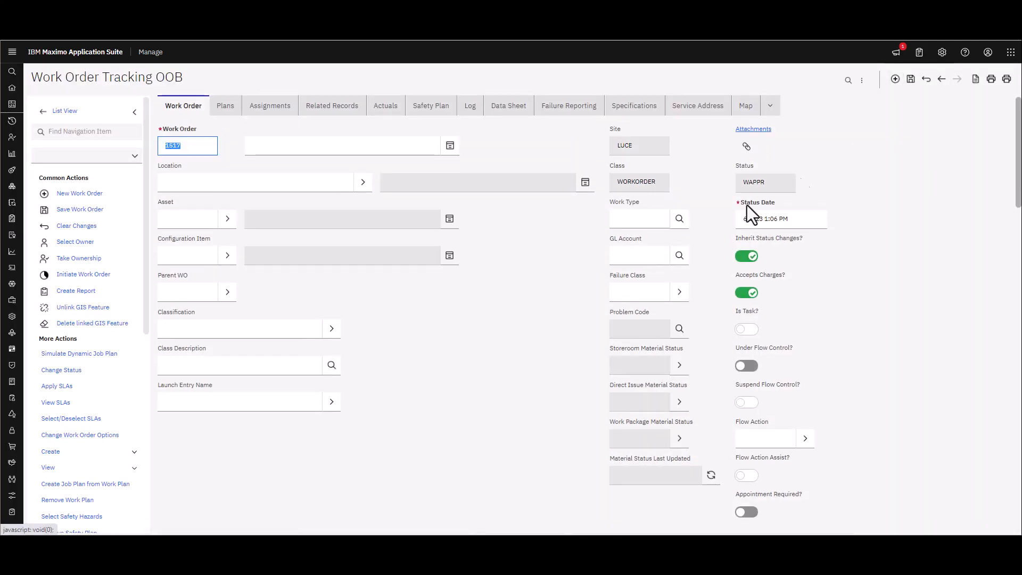
{"action": "mouse_move", "coordinate": [608, 278]}
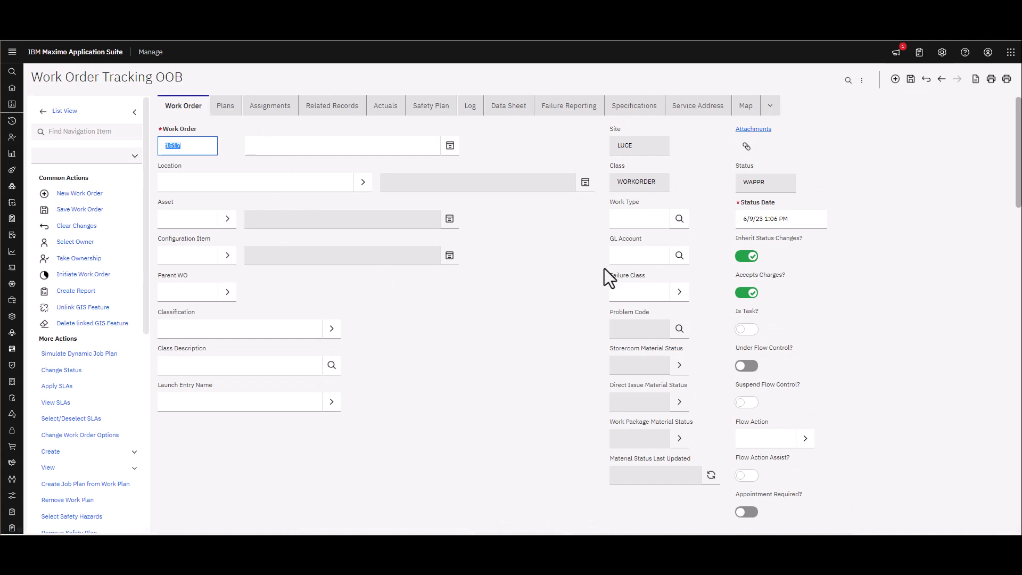
Create work order 1517 with Work Type INSP and Job Plan 1040, then save it.
{"action": "left_click", "coordinate": [678, 218]}
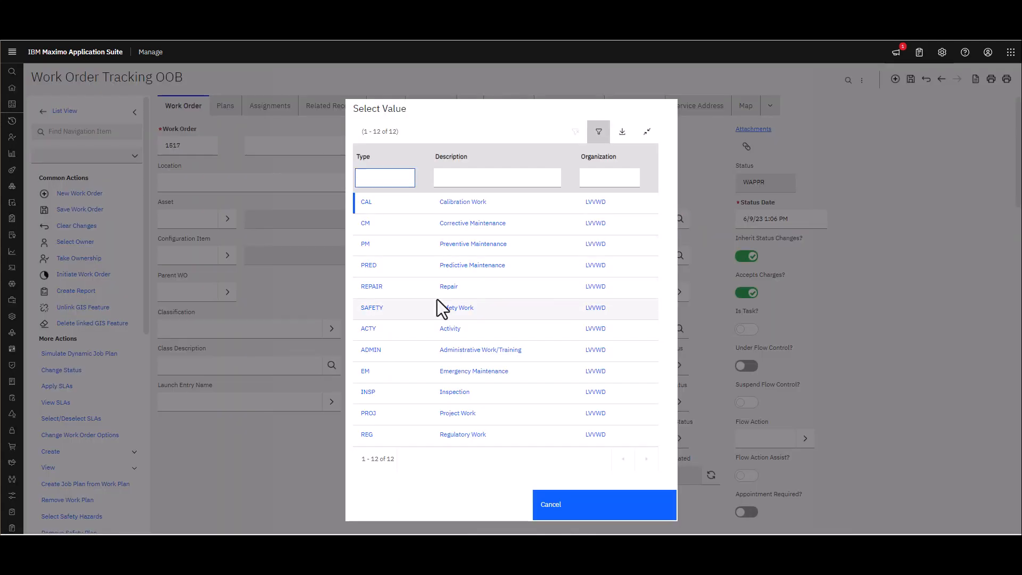
{"action": "left_click", "coordinate": [367, 392]}
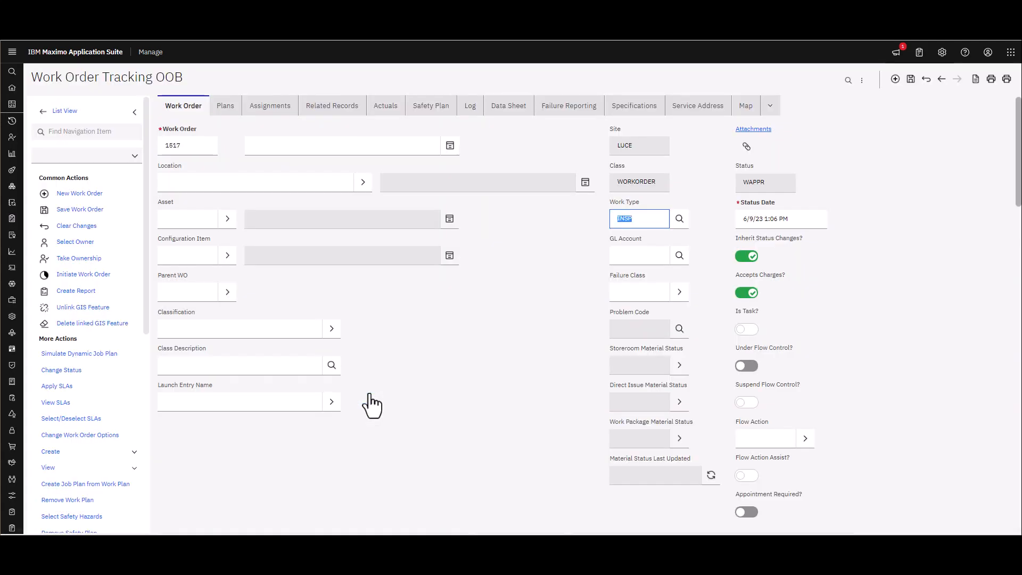
{"action": "scroll", "scroll_direction": "down", "scroll_amount": 3}
{"action": "type", "text": "1"}
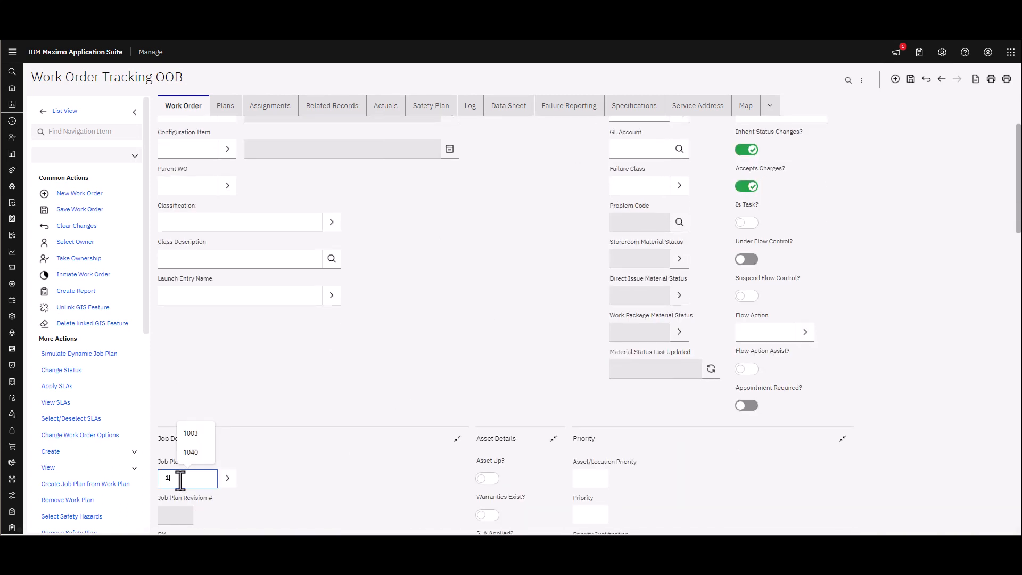
{"action": "left_click", "coordinate": [190, 451]}
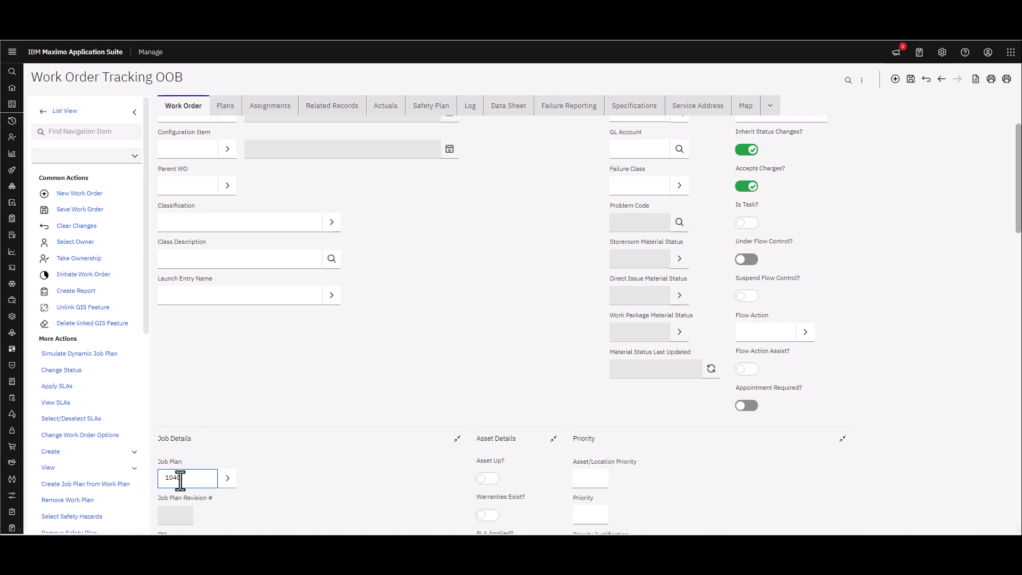
{"action": "scroll", "scroll_direction": "down", "scroll_amount": 3}
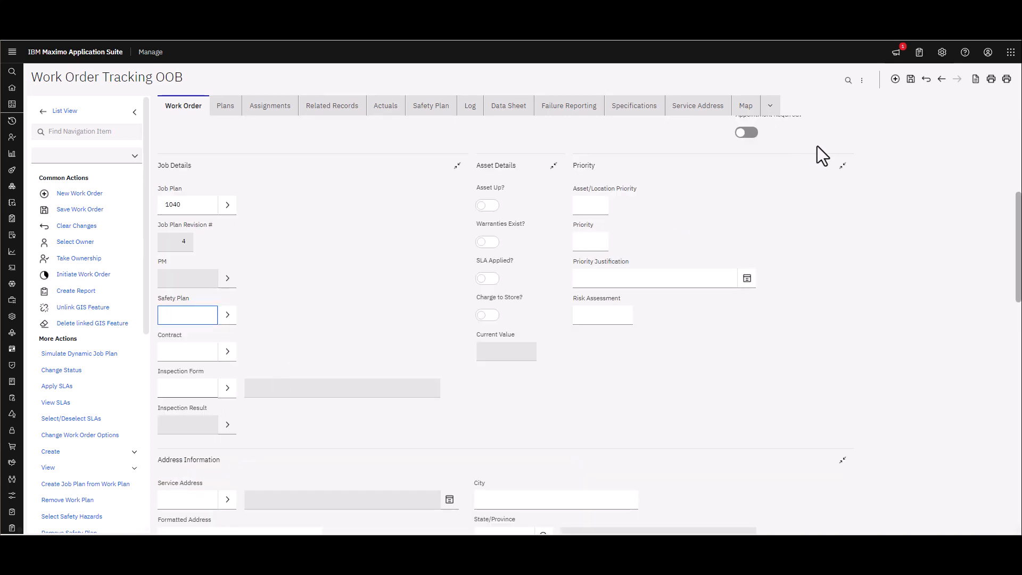
{"action": "left_click", "coordinate": [912, 78]}
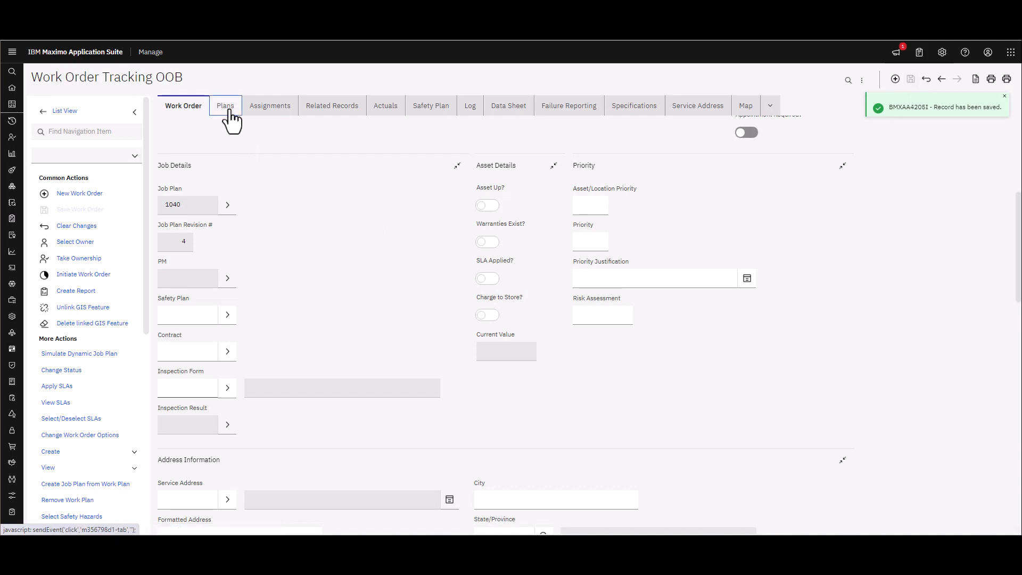
View work order 1517's Plans, where only task 10 Inspect Device appears.
{"action": "left_click", "coordinate": [225, 105]}
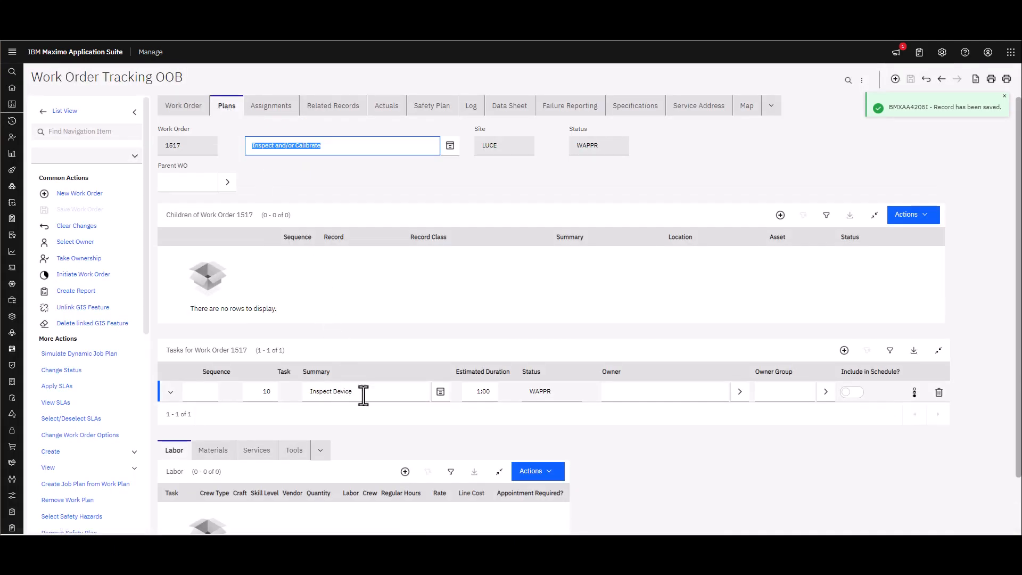
{"action": "mouse_move", "coordinate": [375, 391]}
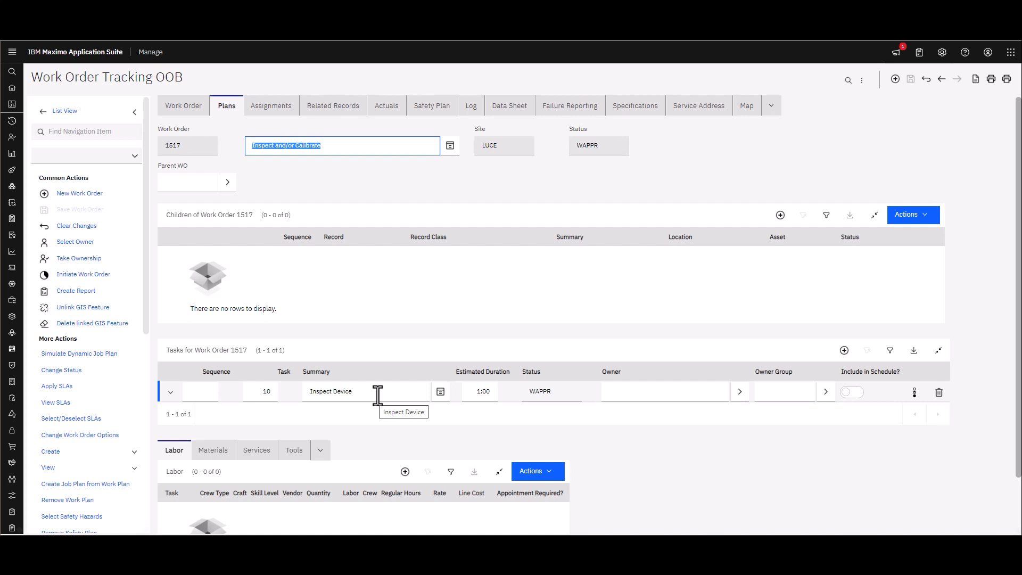
{"action": "mouse_move", "coordinate": [383, 421]}
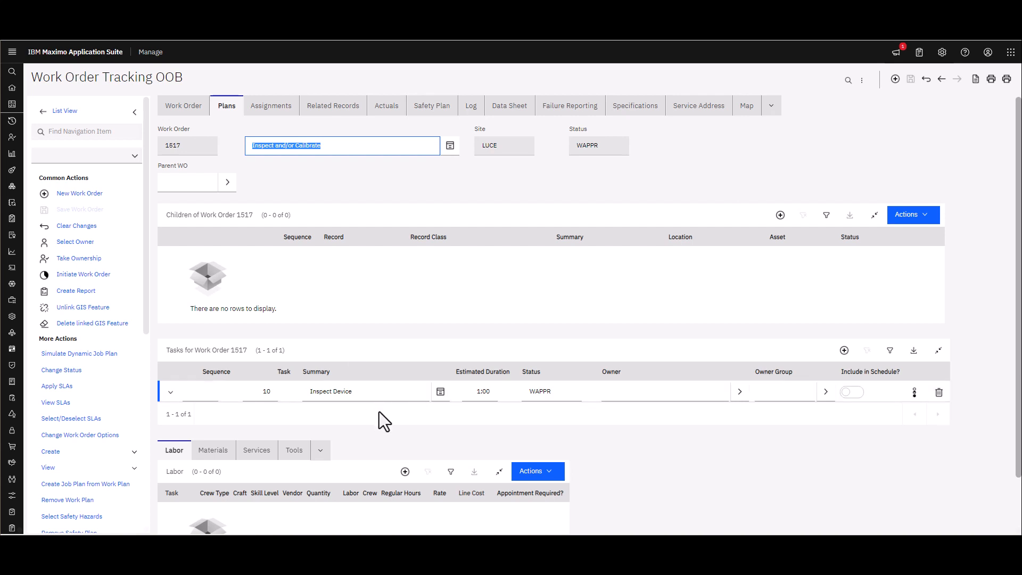